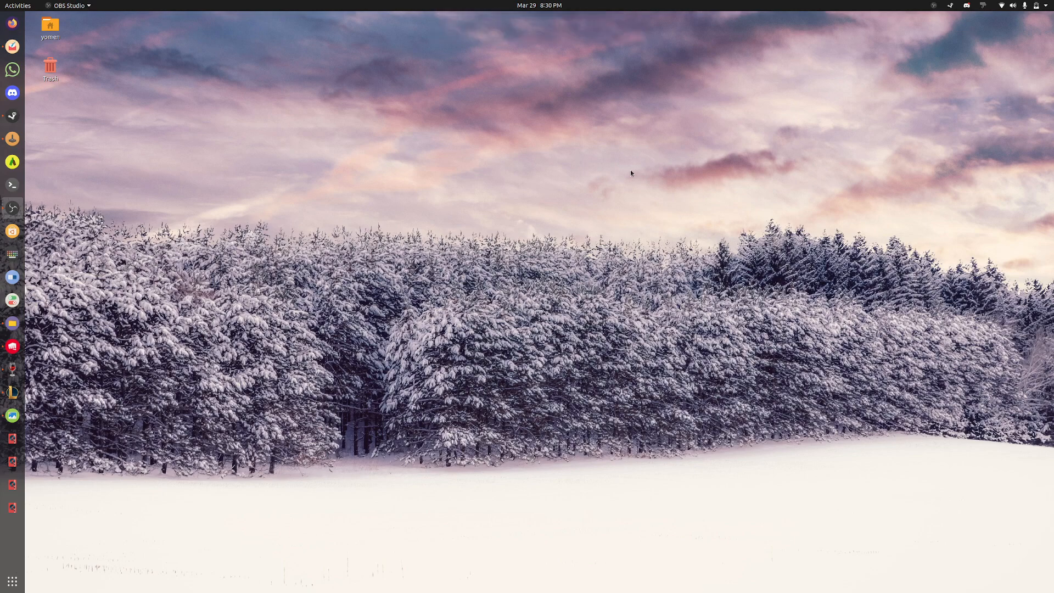
mouse_move(360, 138)
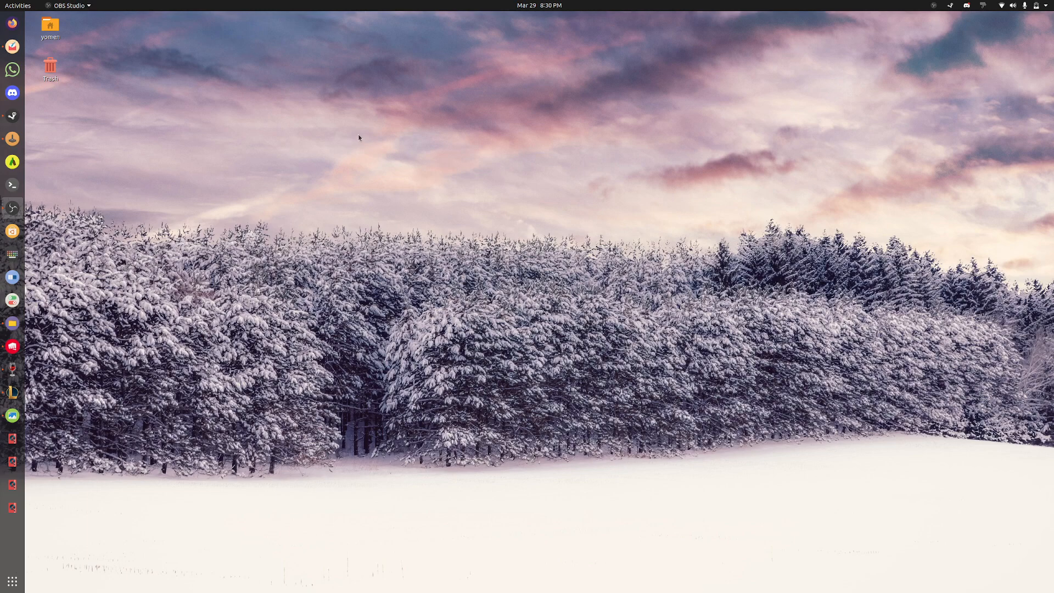
mouse_move(398, 128)
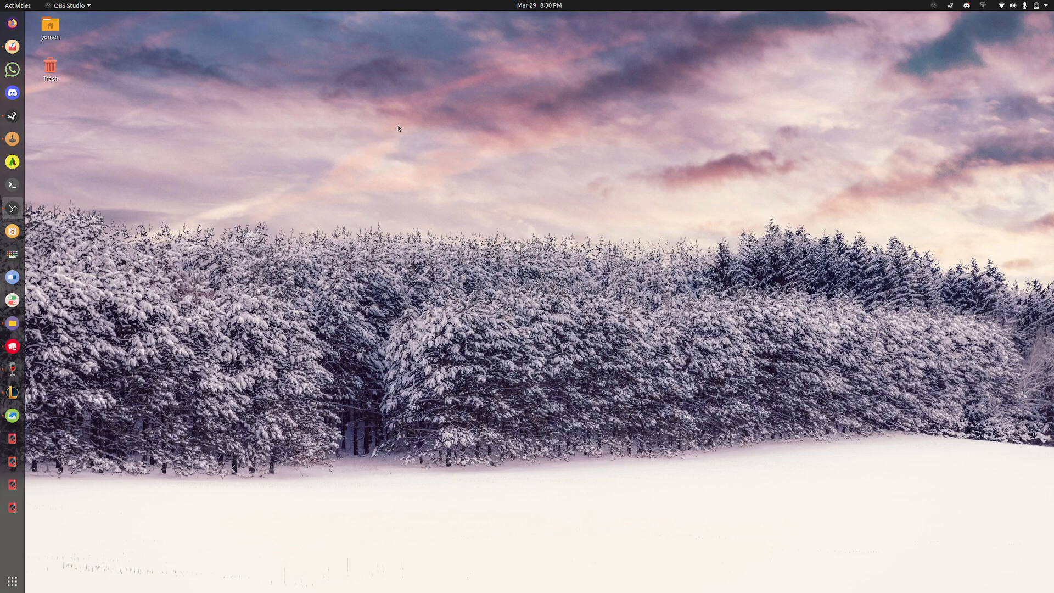
mouse_move(14, 8)
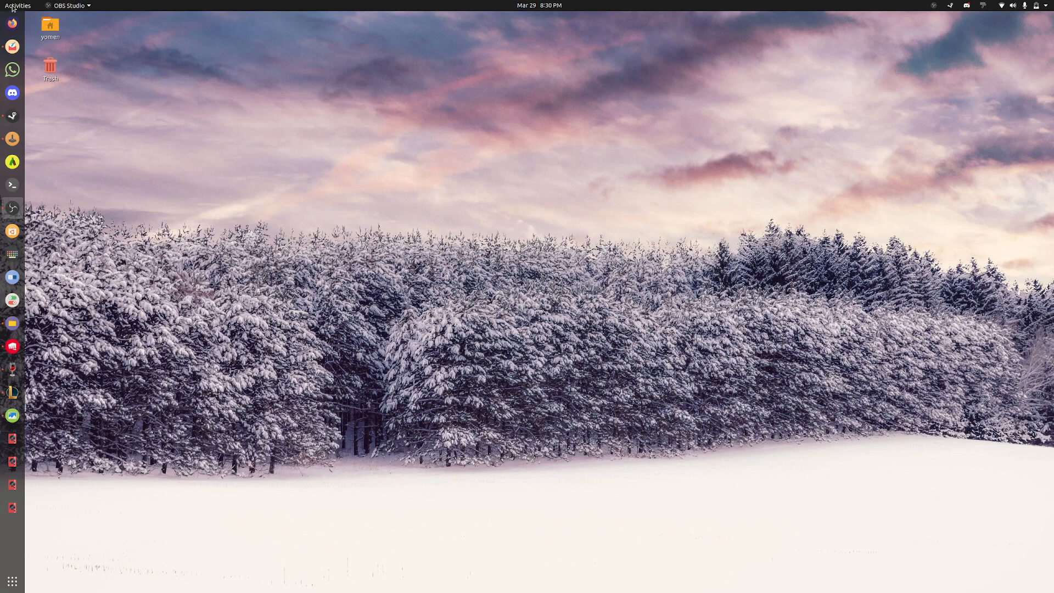
- Search for 'driver' to launch Software & Updates on the Additional Drivers page
type("driver")
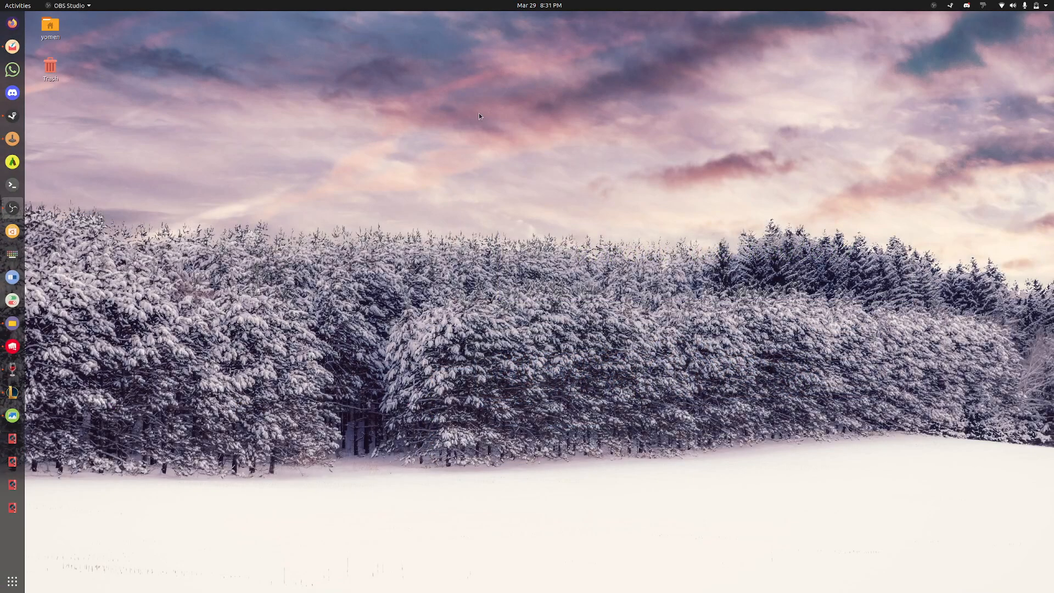
mouse_move(461, 121)
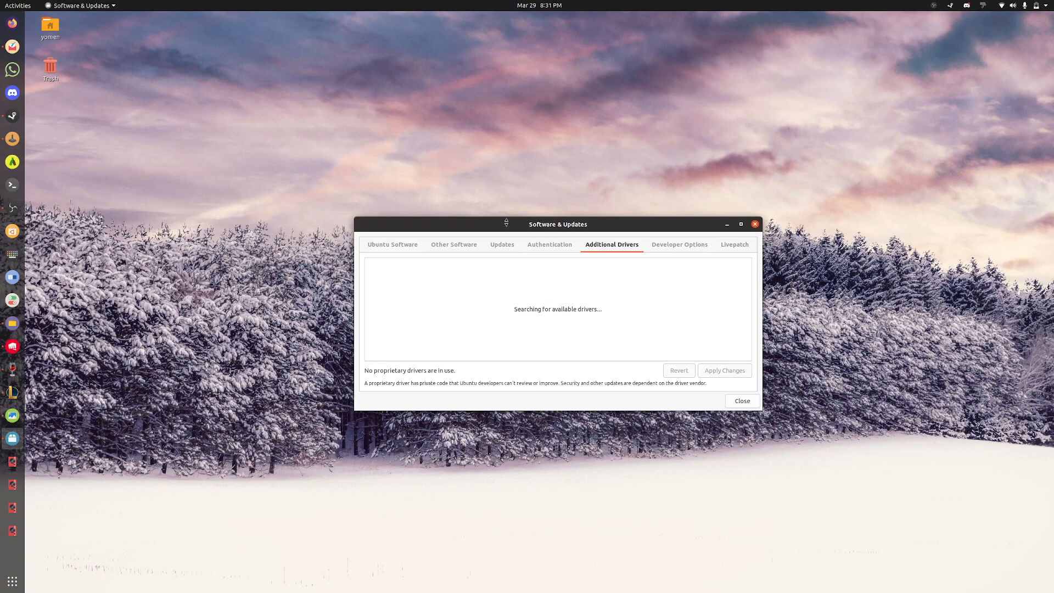
mouse_move(525, 293)
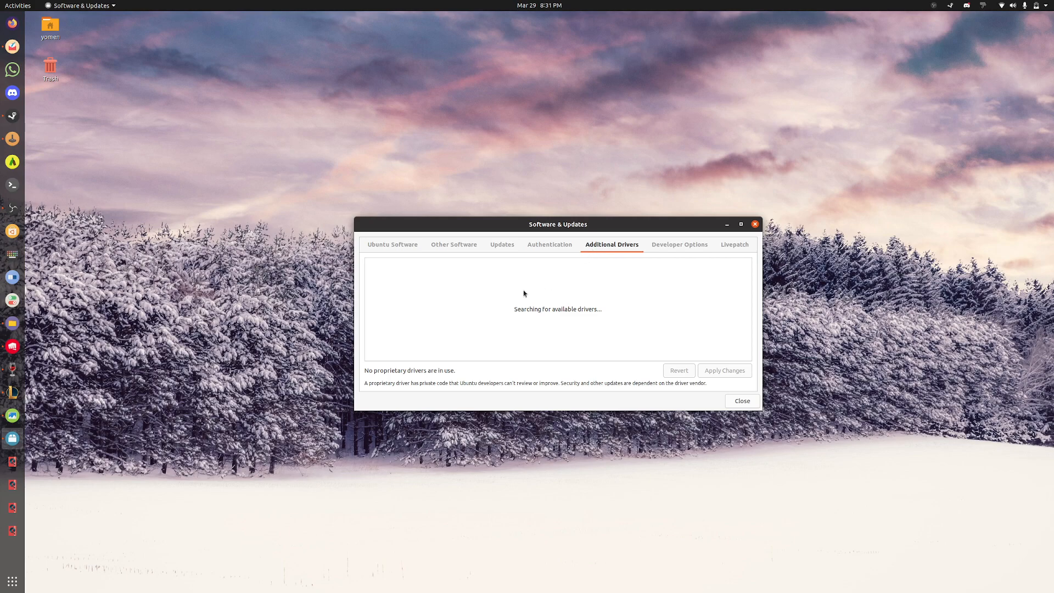
mouse_move(523, 268)
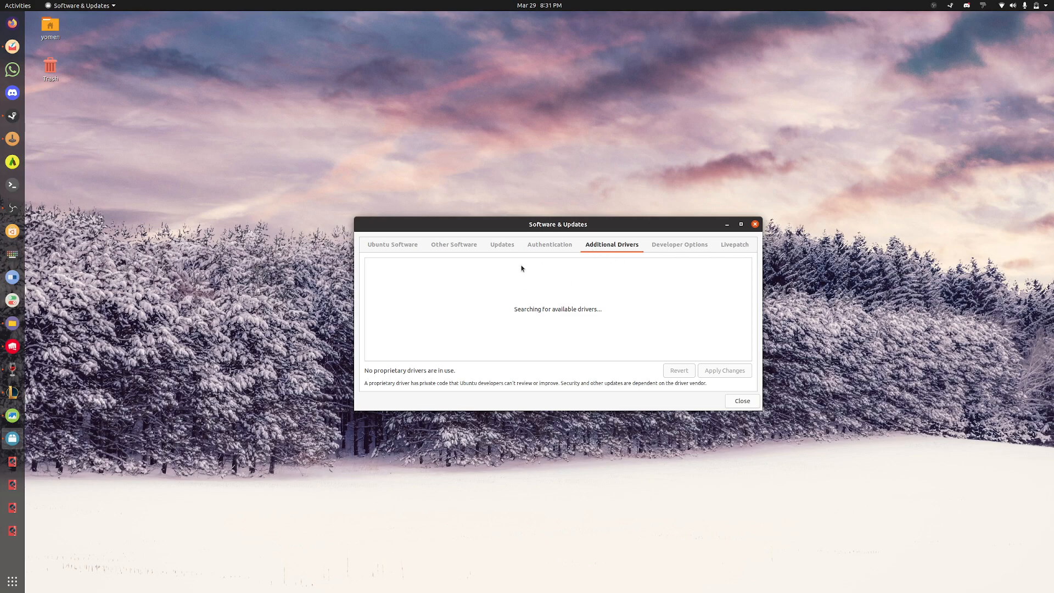
mouse_move(575, 234)
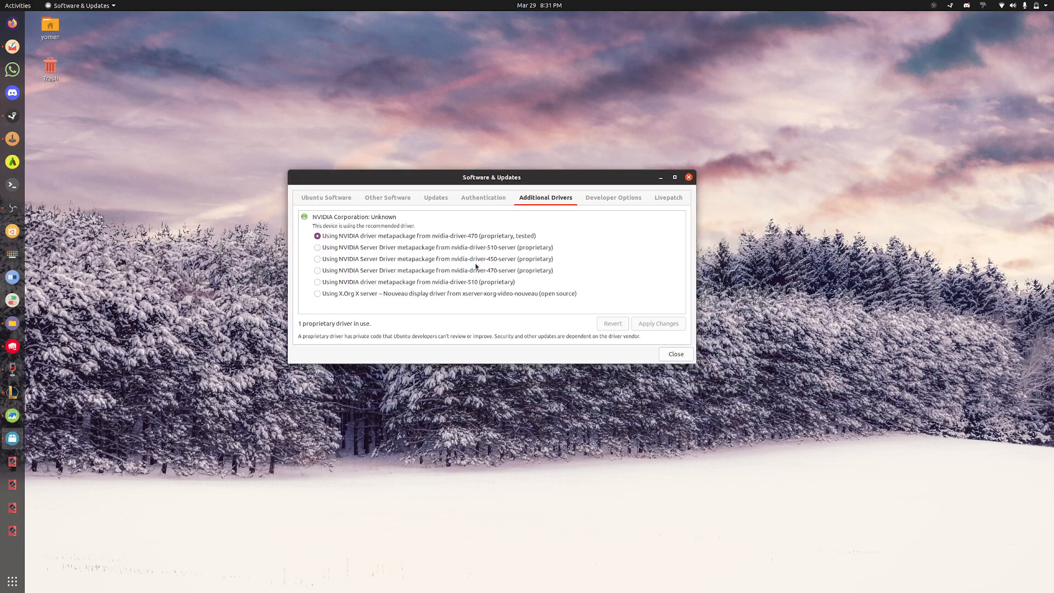
mouse_move(590, 297)
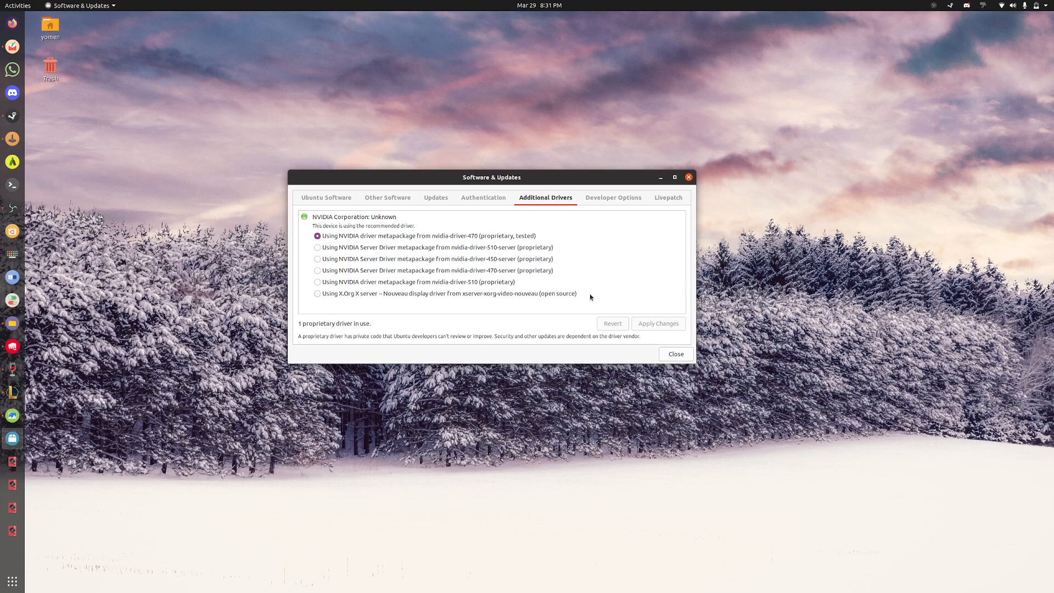
mouse_move(415, 299)
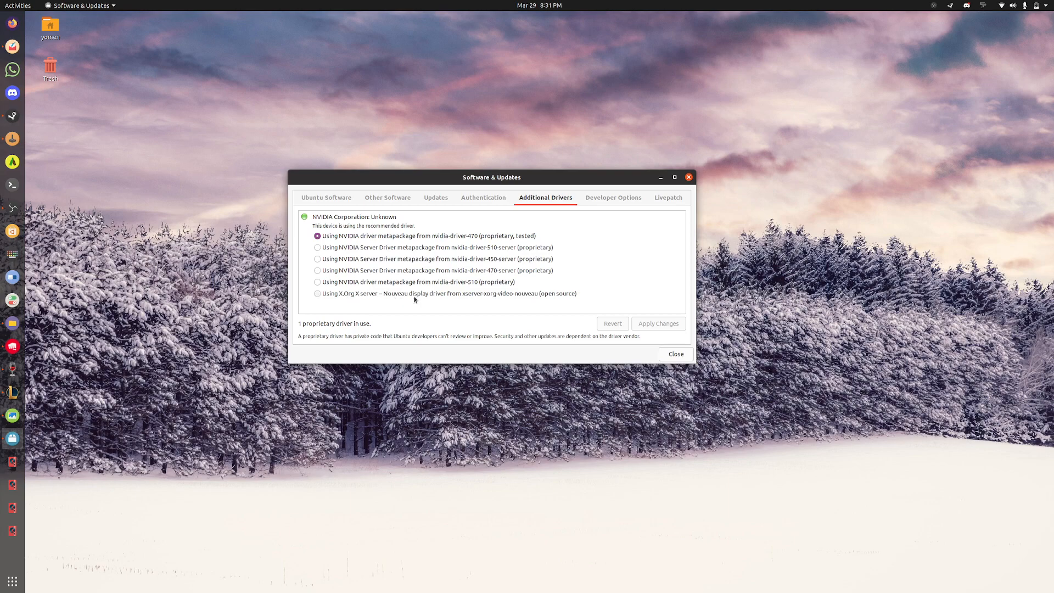
mouse_move(555, 293)
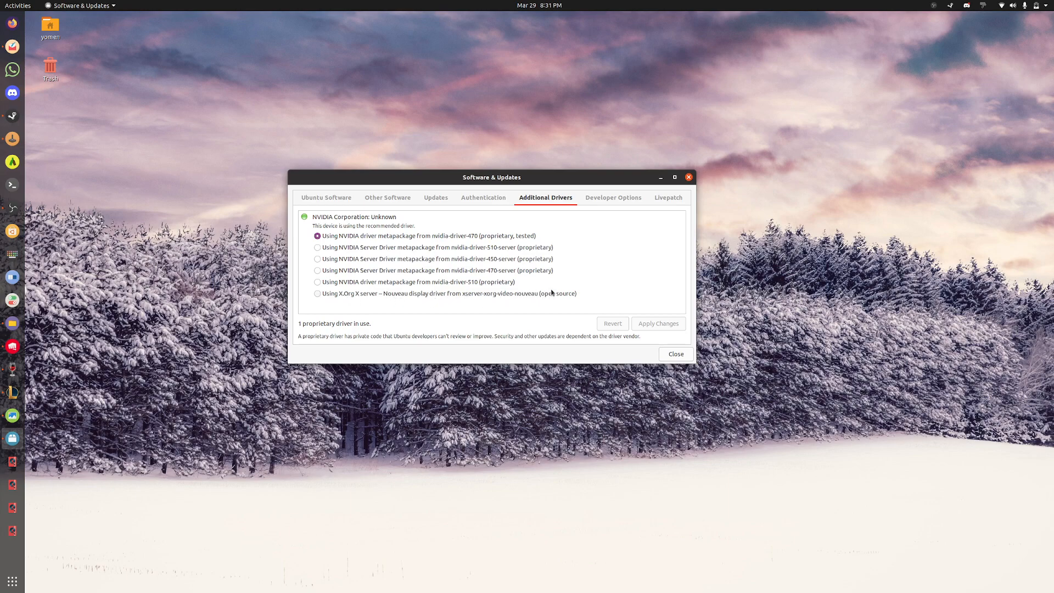
mouse_move(333, 297)
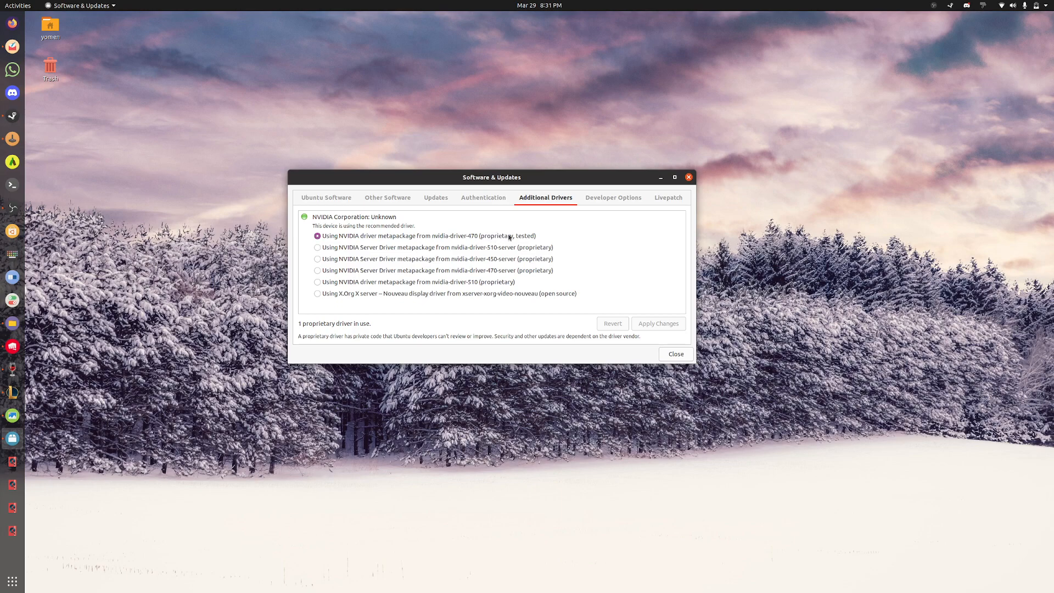
mouse_move(646, 310)
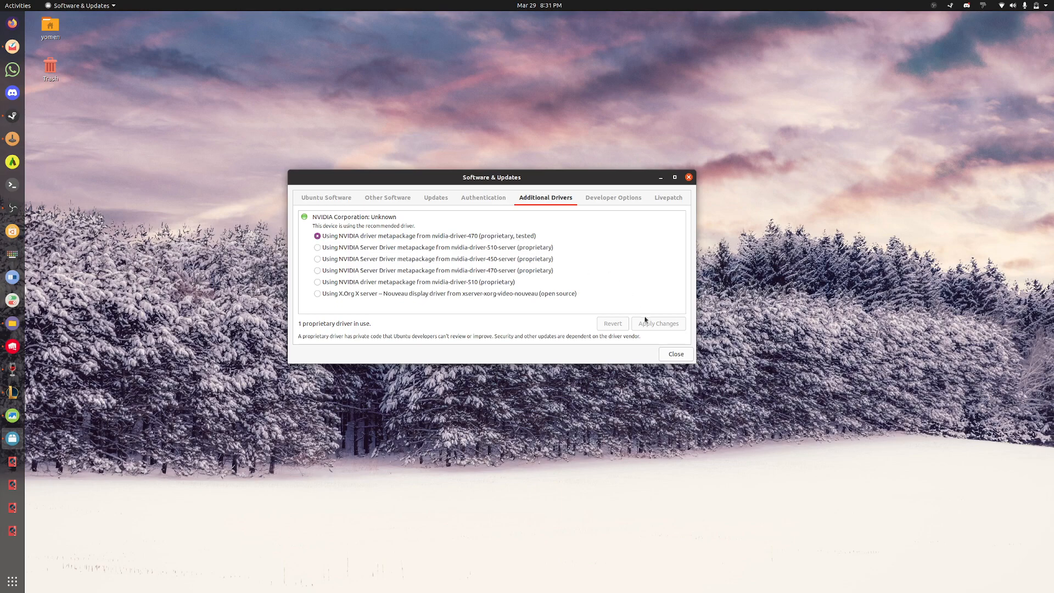
mouse_move(525, 333)
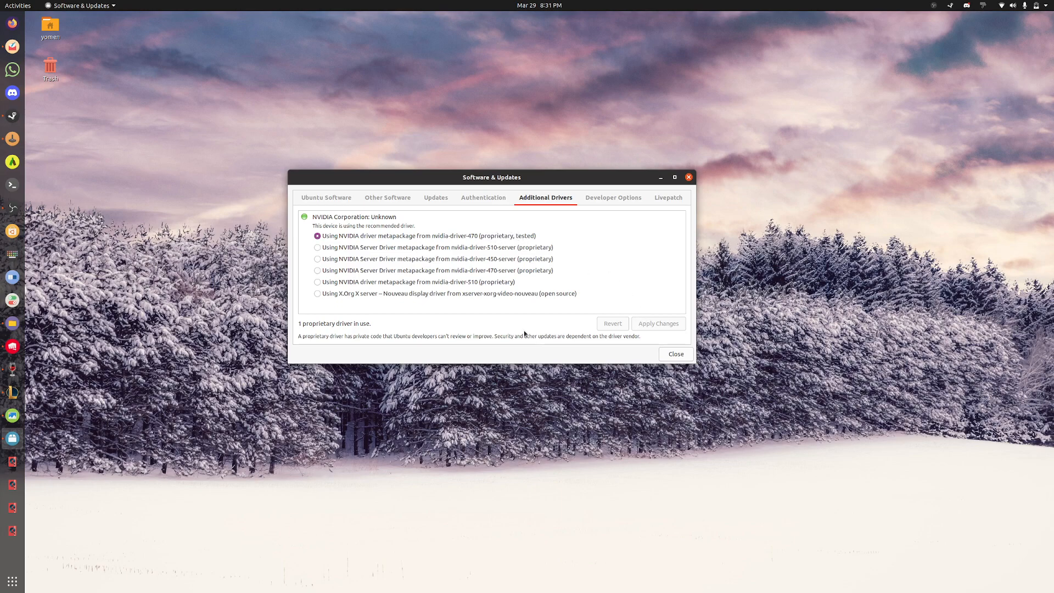
mouse_move(529, 323)
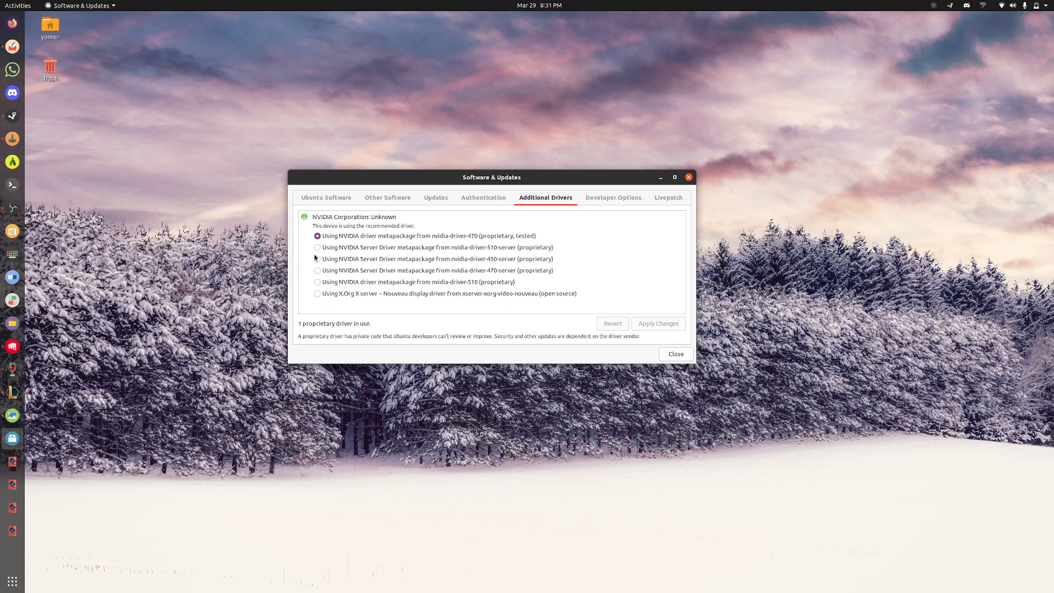
mouse_move(594, 312)
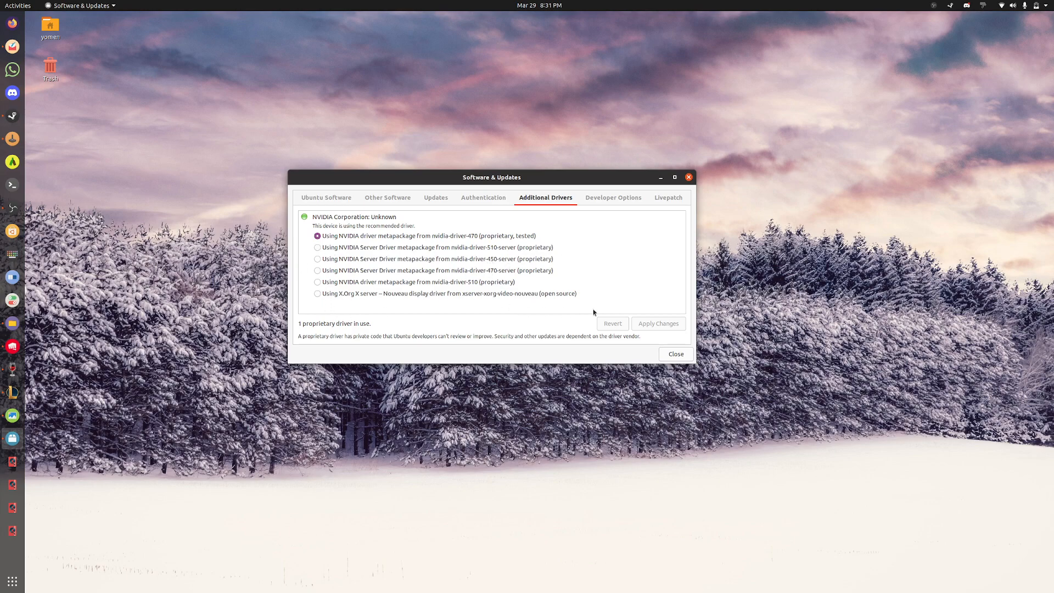
mouse_move(527, 295)
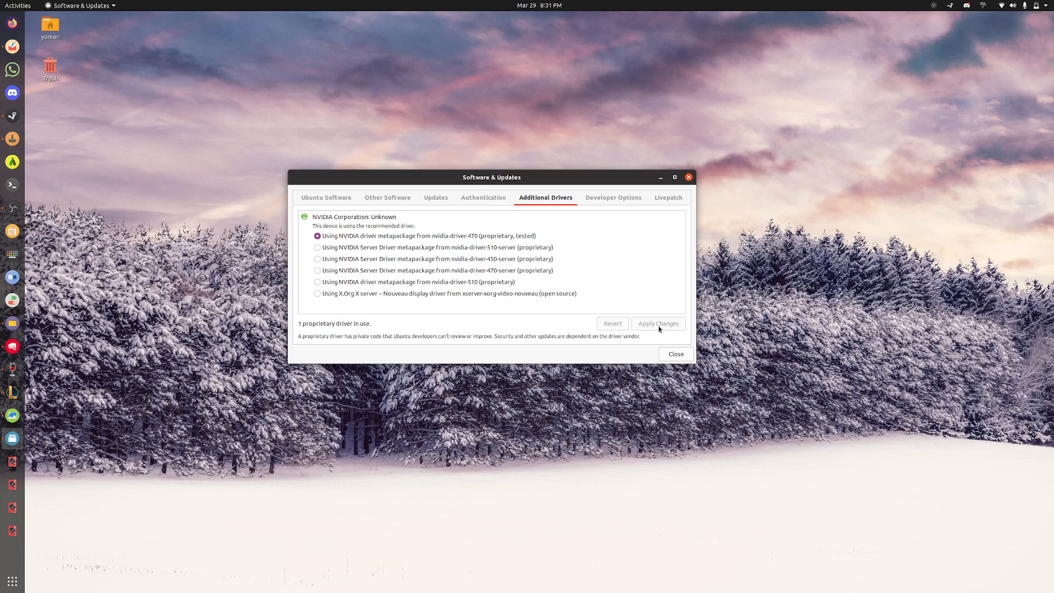
mouse_move(330, 242)
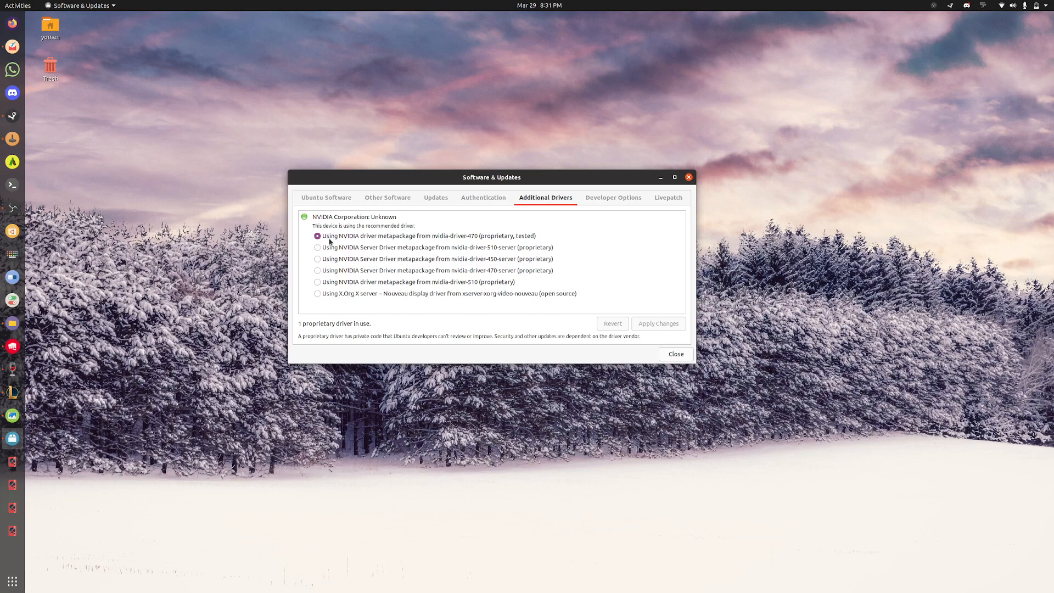
mouse_move(627, 333)
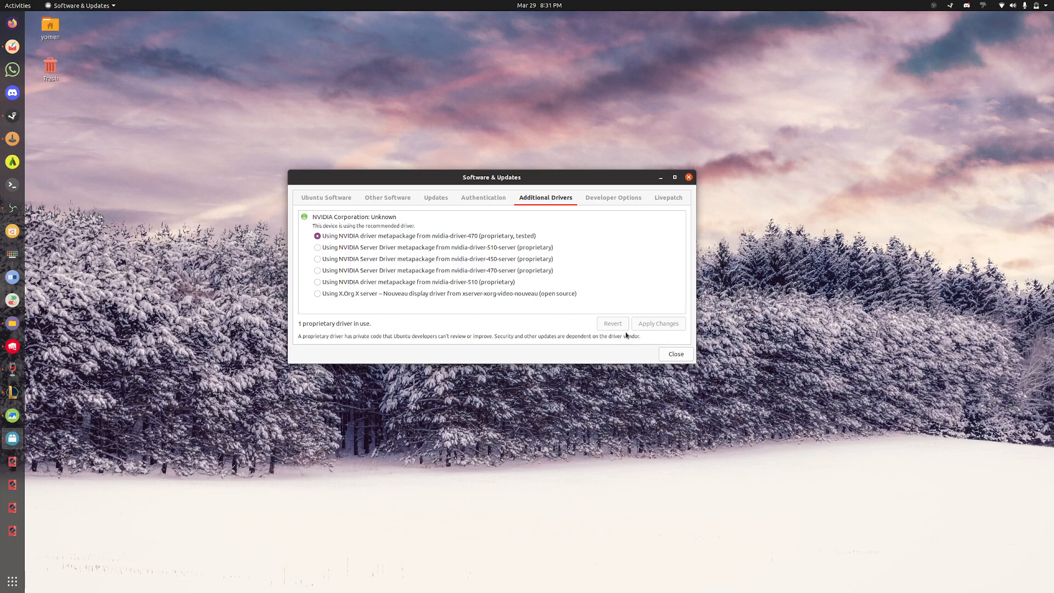
mouse_move(496, 314)
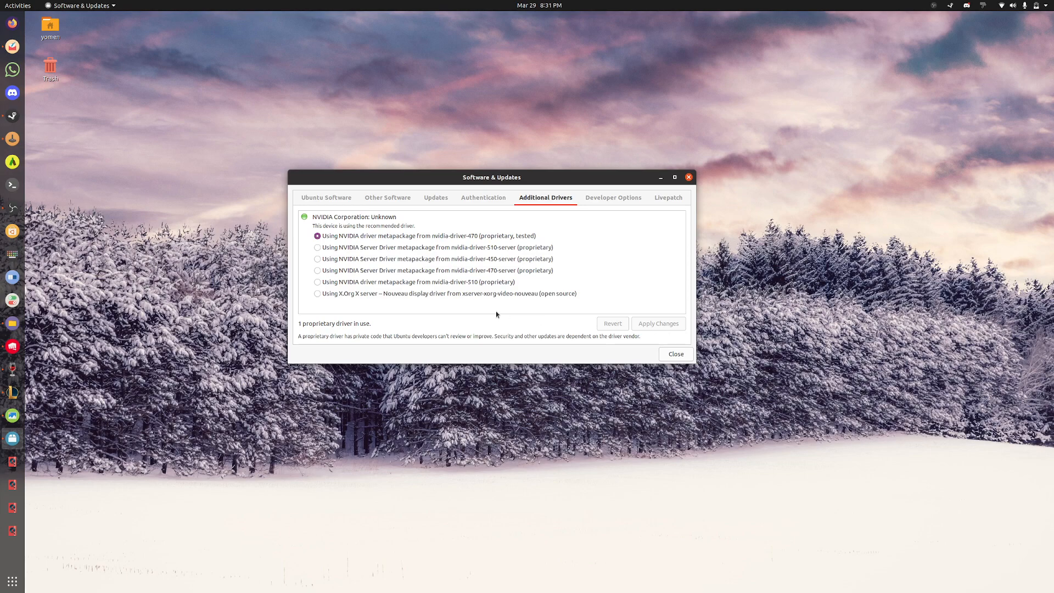
mouse_move(490, 316)
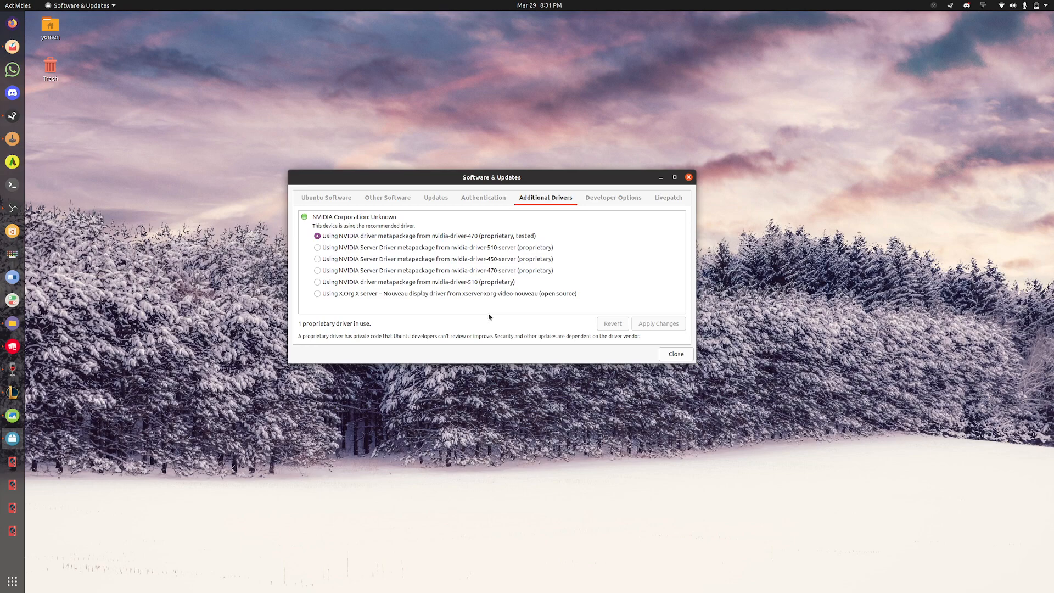
mouse_move(495, 312)
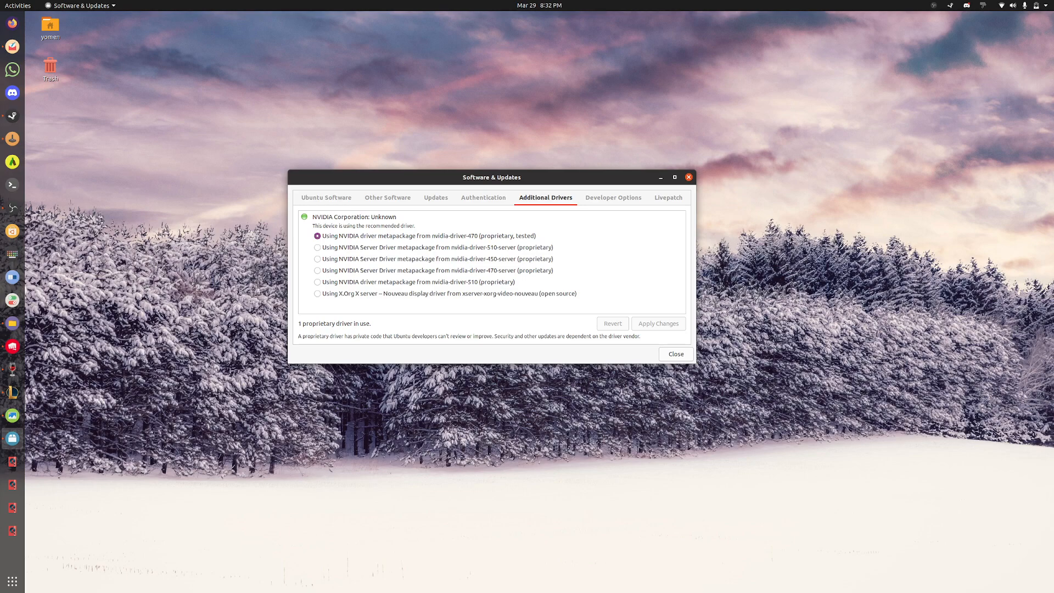
mouse_move(717, 232)
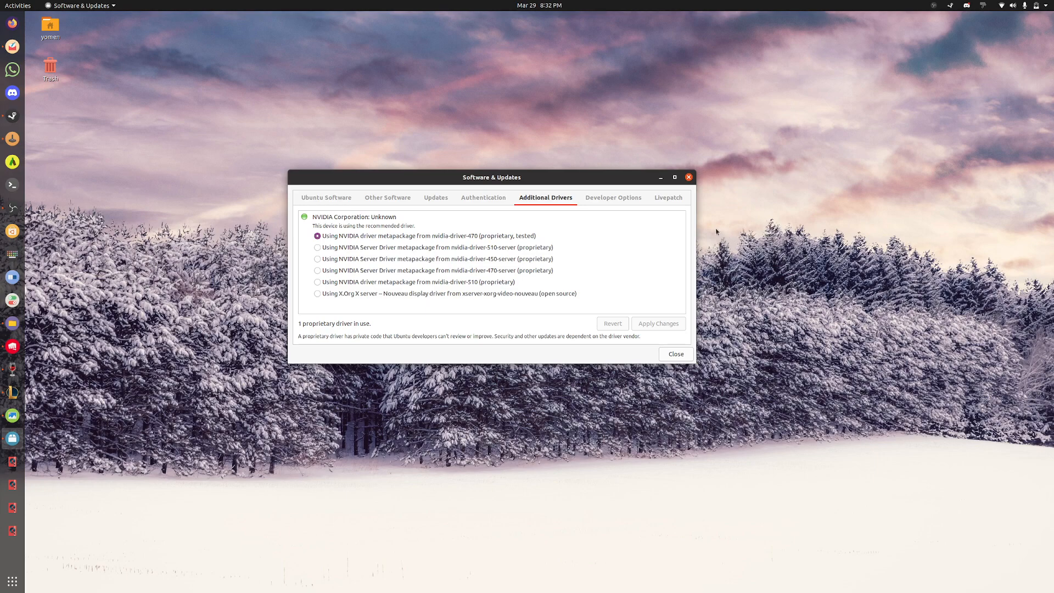
mouse_move(649, 287)
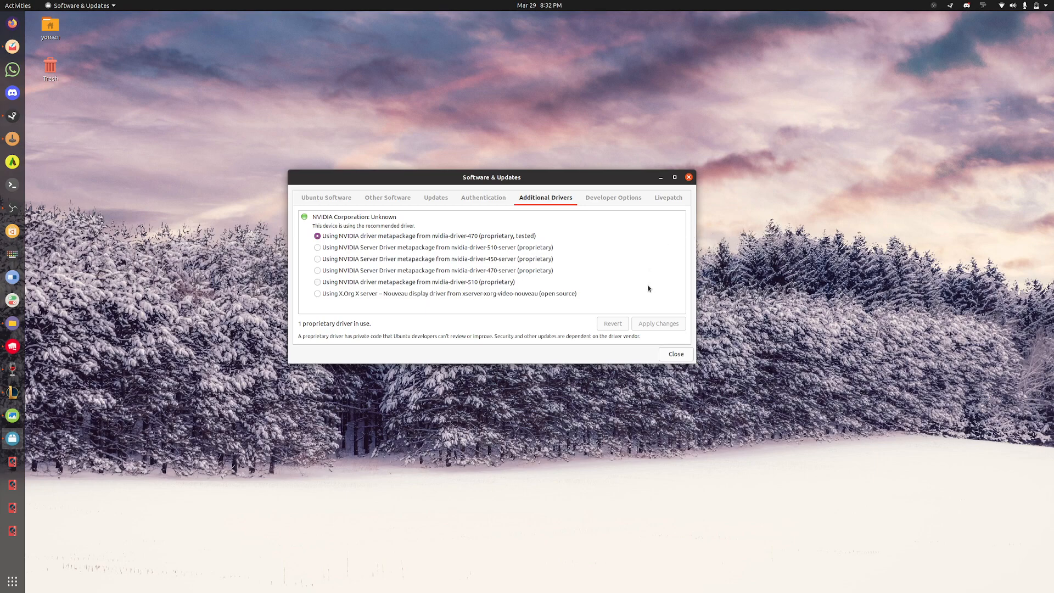
mouse_move(607, 327)
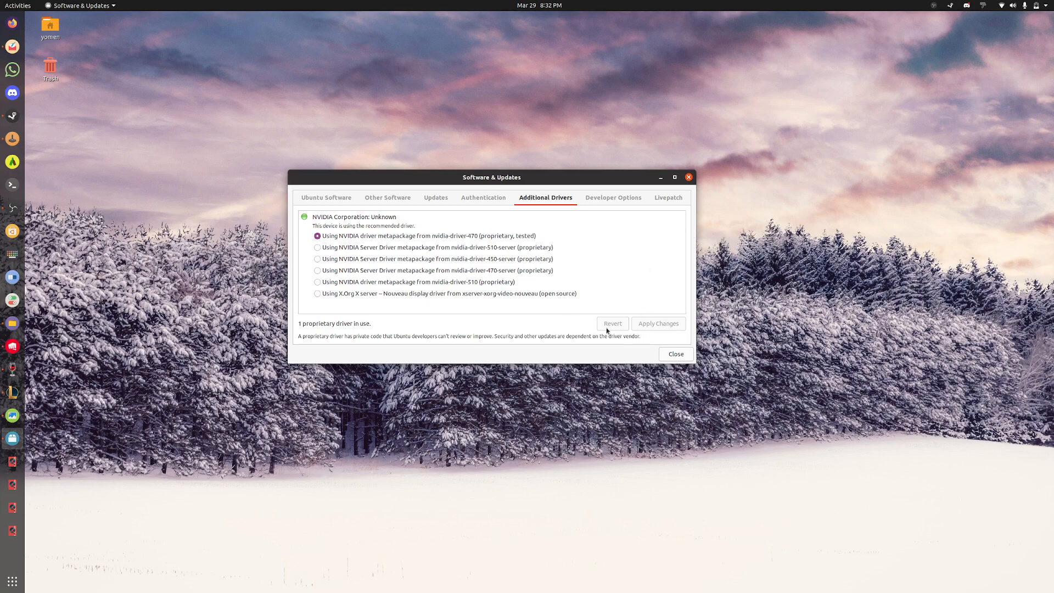
mouse_move(652, 345)
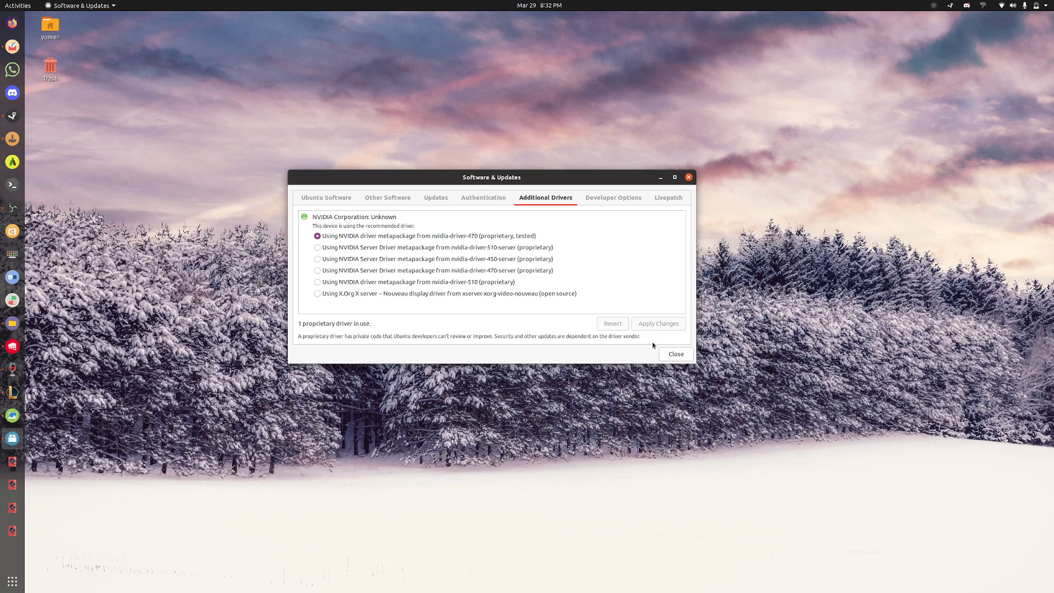
mouse_move(953, 112)
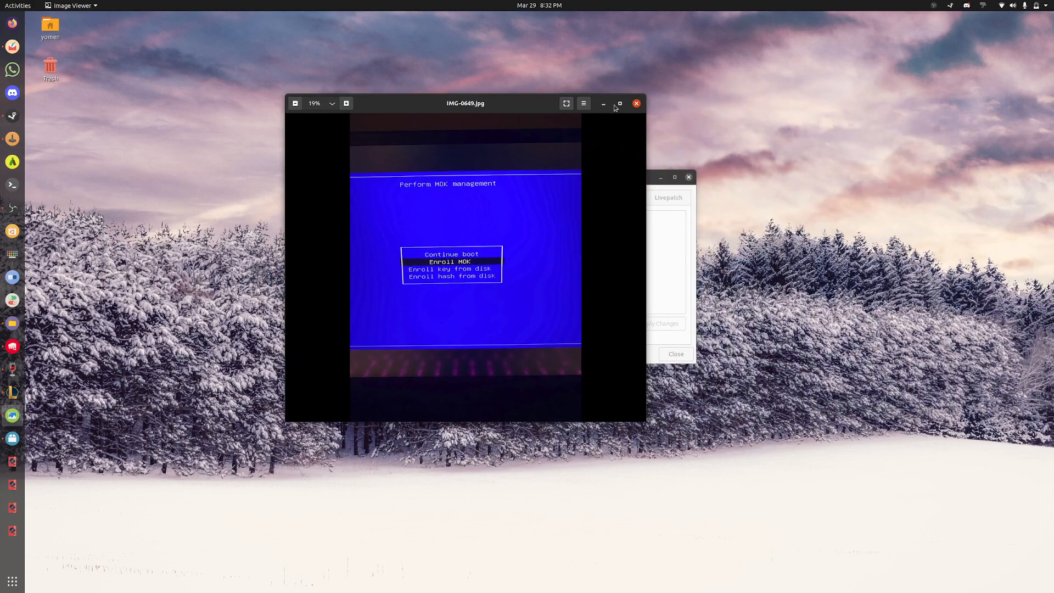
- Advance from IMG-0649 to IMG-0650, the MOK management menu photo with Enroll MOK highlighted
left_click(619, 103)
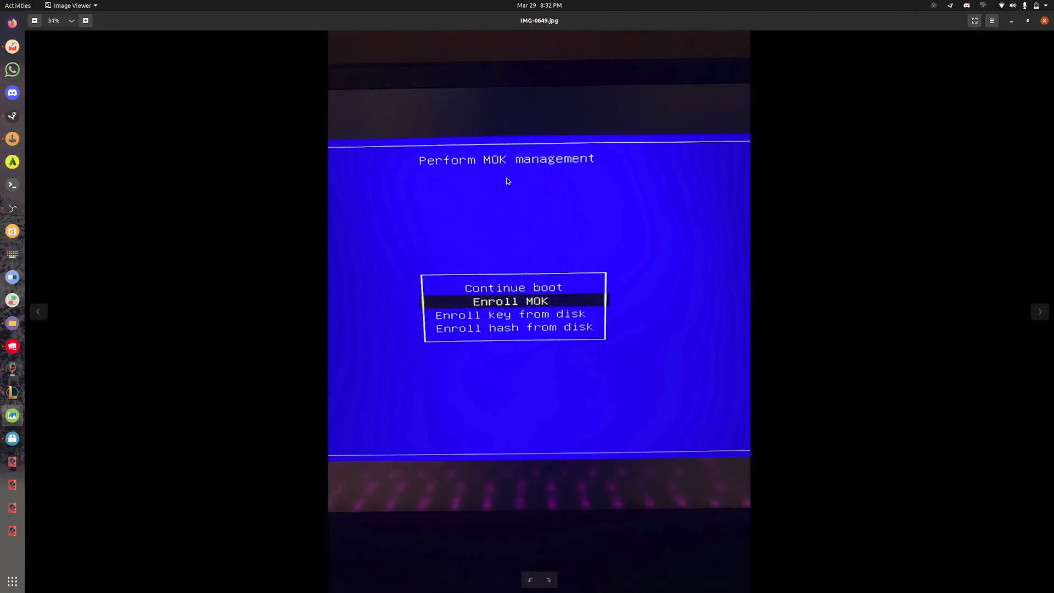
mouse_move(516, 233)
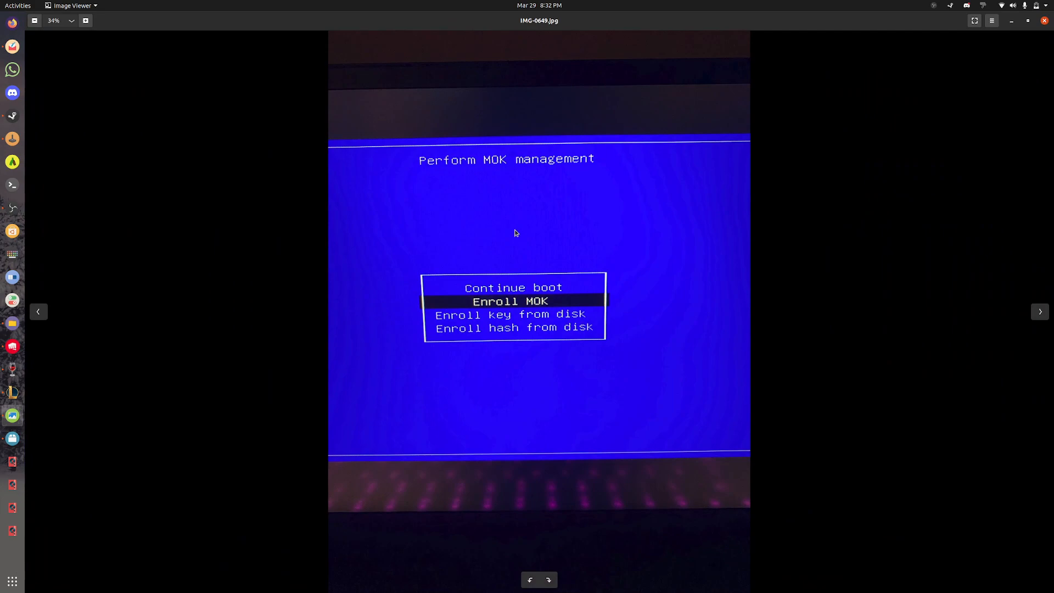
mouse_move(508, 314)
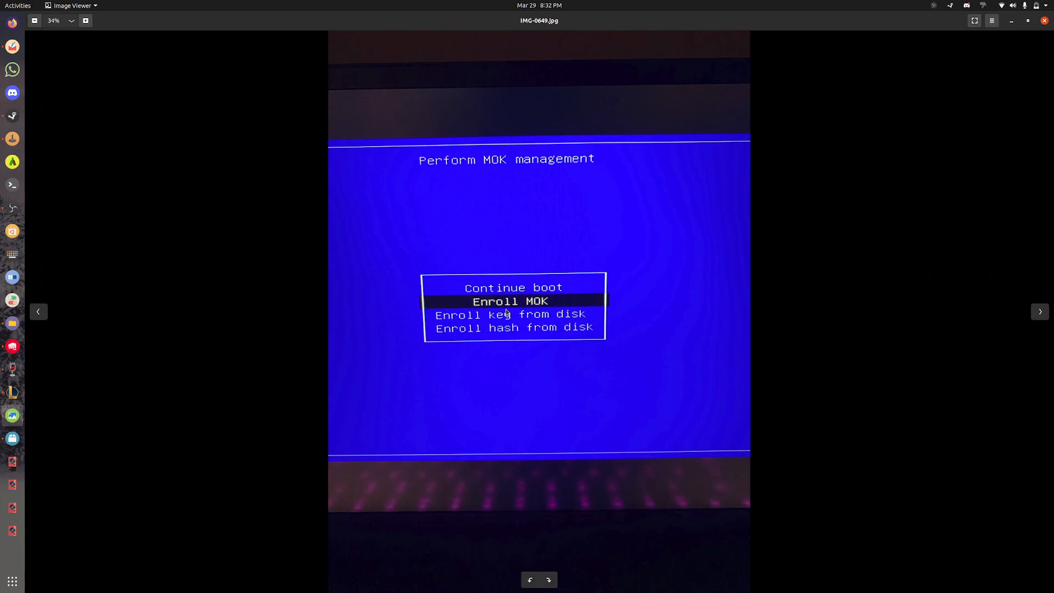
mouse_move(552, 310)
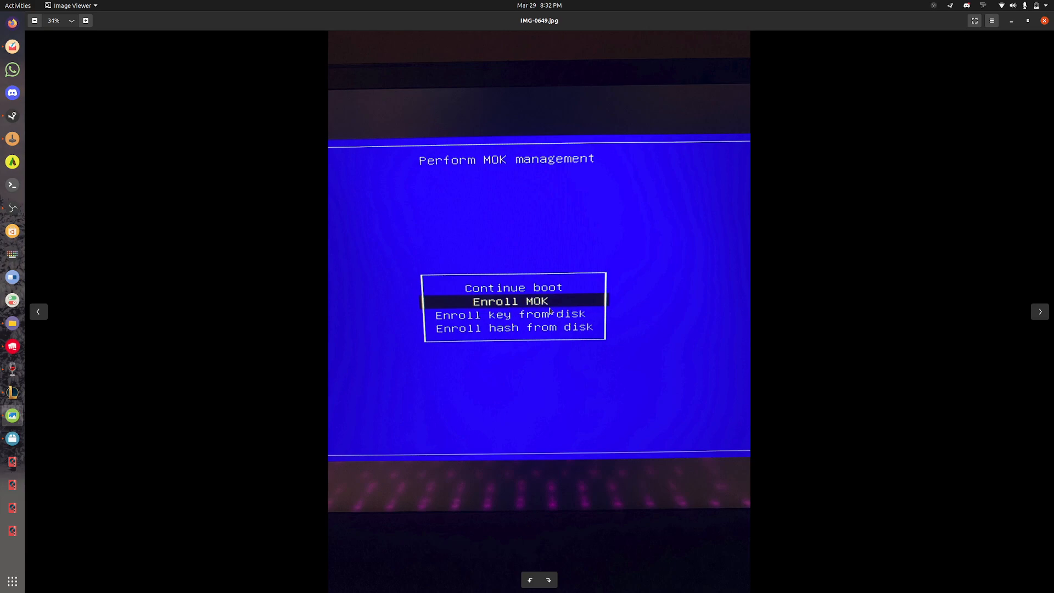
mouse_move(1010, 324)
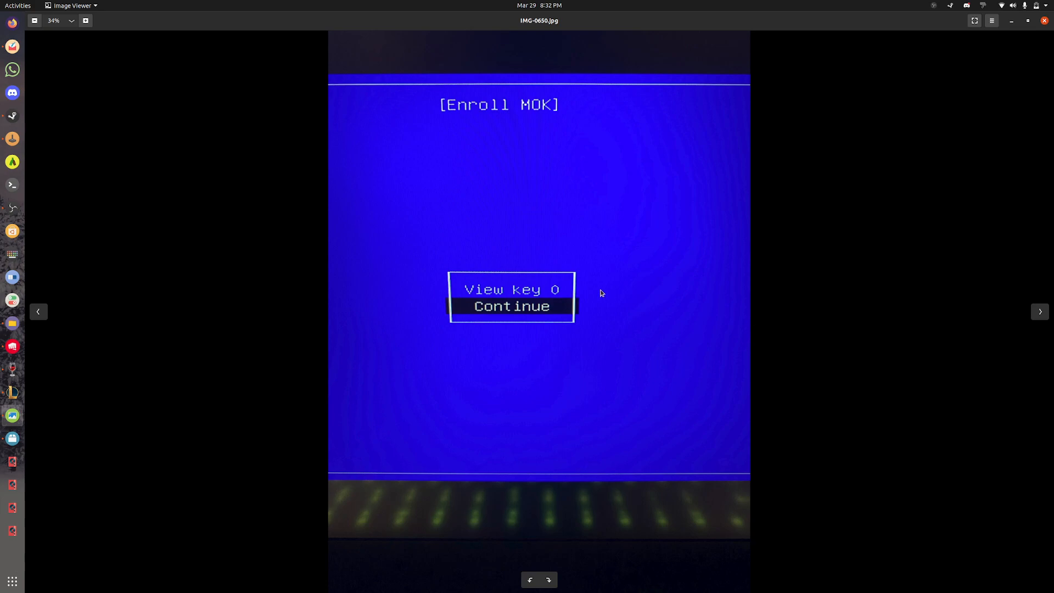
mouse_move(538, 297)
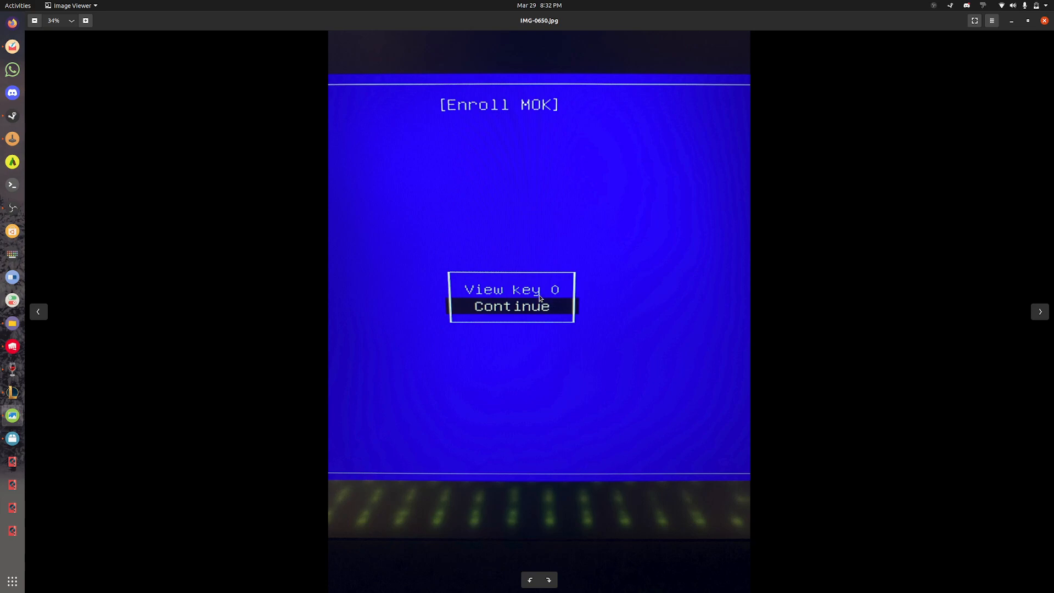
mouse_move(1034, 340)
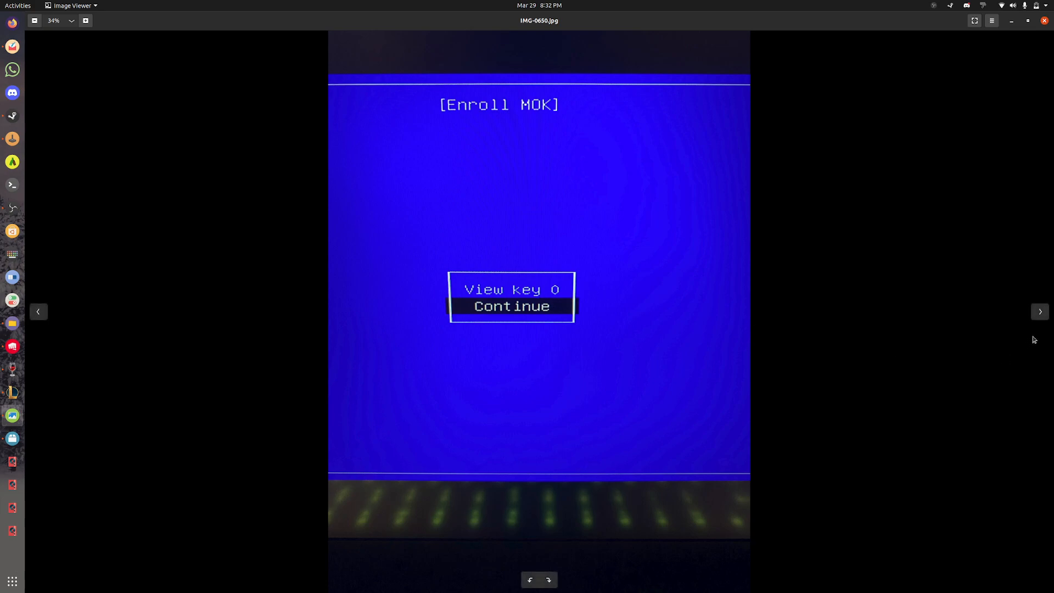
- Step through the enroll-confirmation and password photos to IMG-0653 showing the Perform MOK management Reboot menu
left_click(1040, 312)
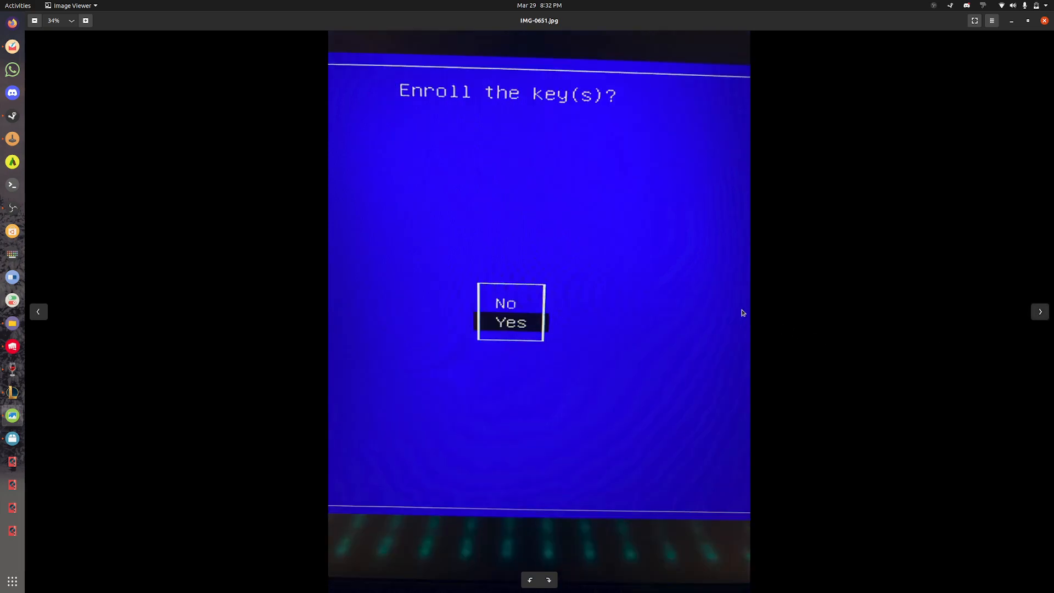
mouse_move(388, 351)
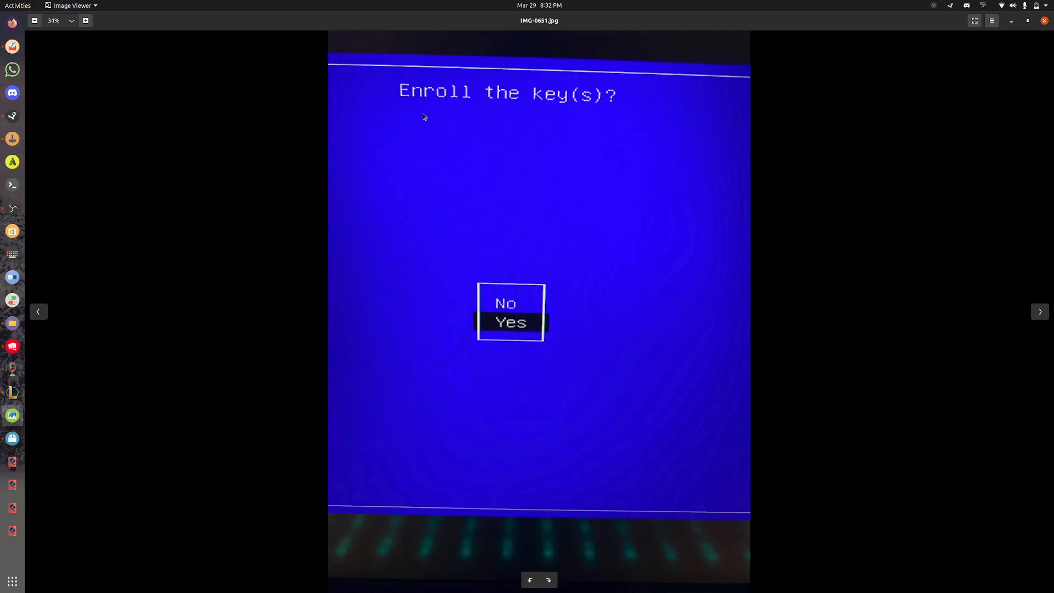
mouse_move(996, 324)
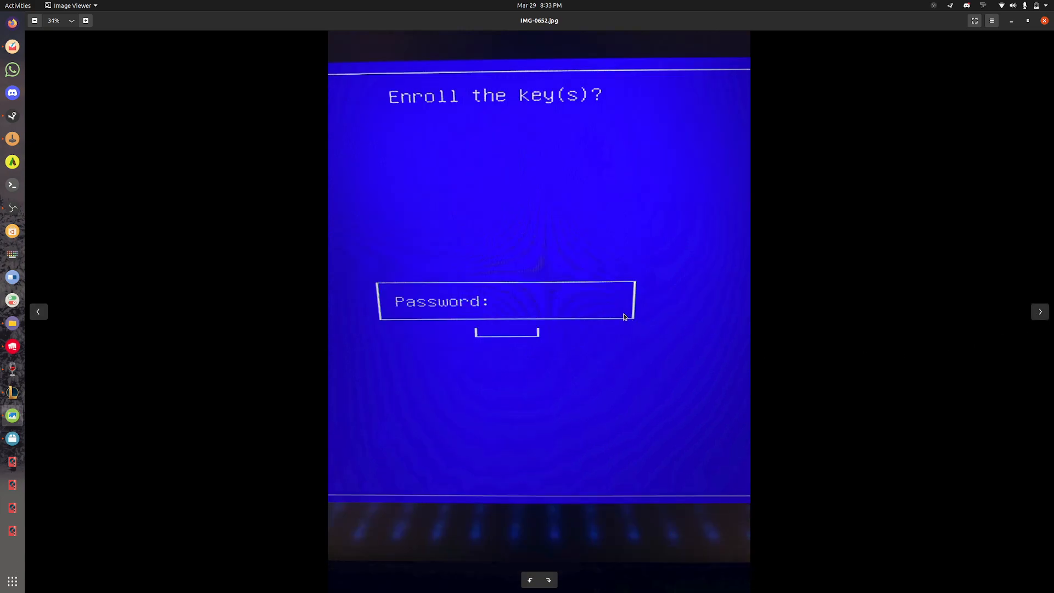
mouse_move(613, 312)
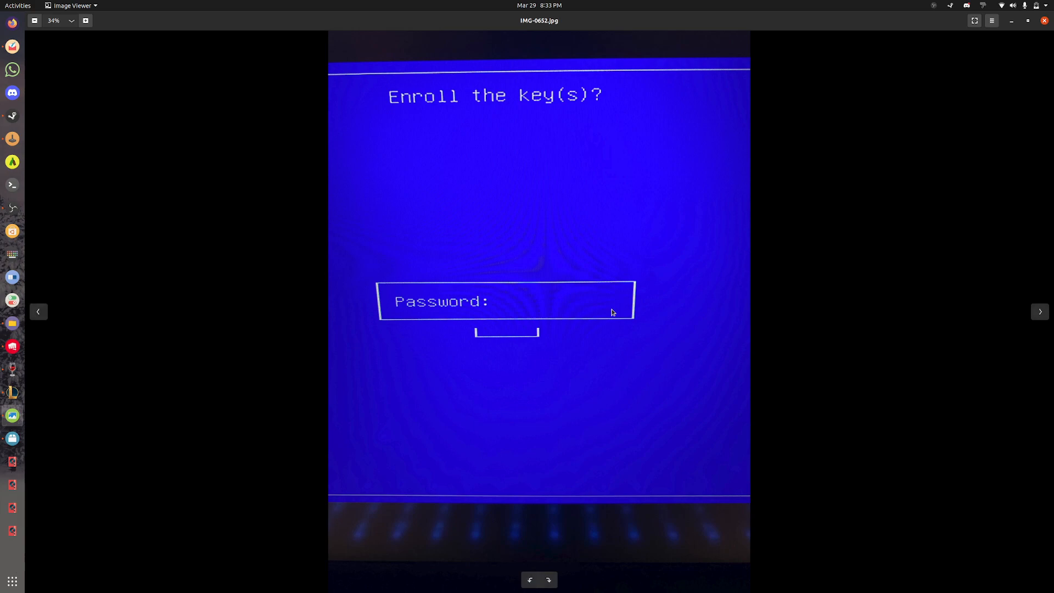
mouse_move(1039, 312)
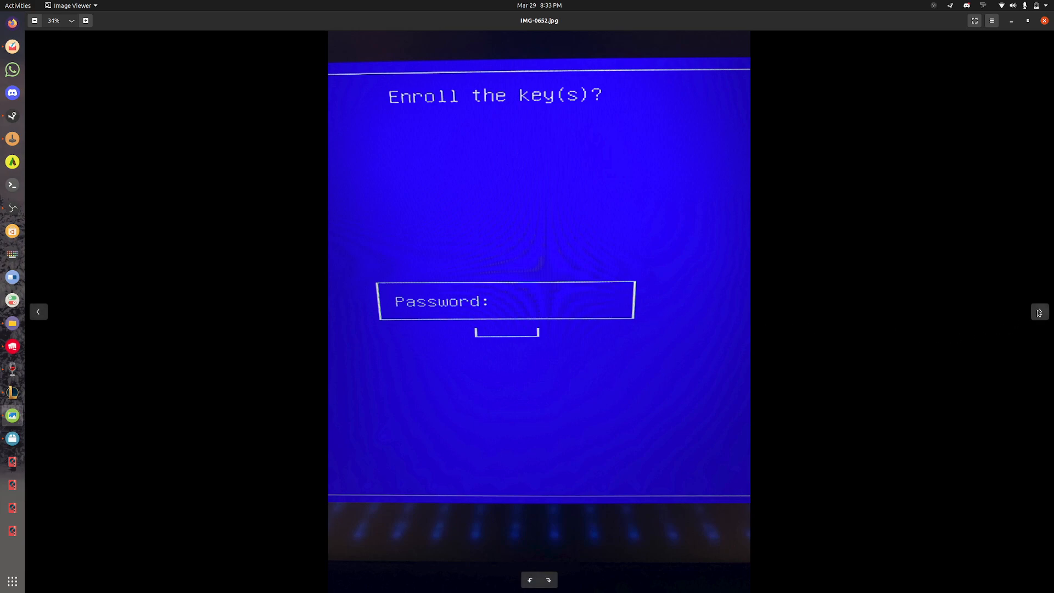
left_click(1040, 312)
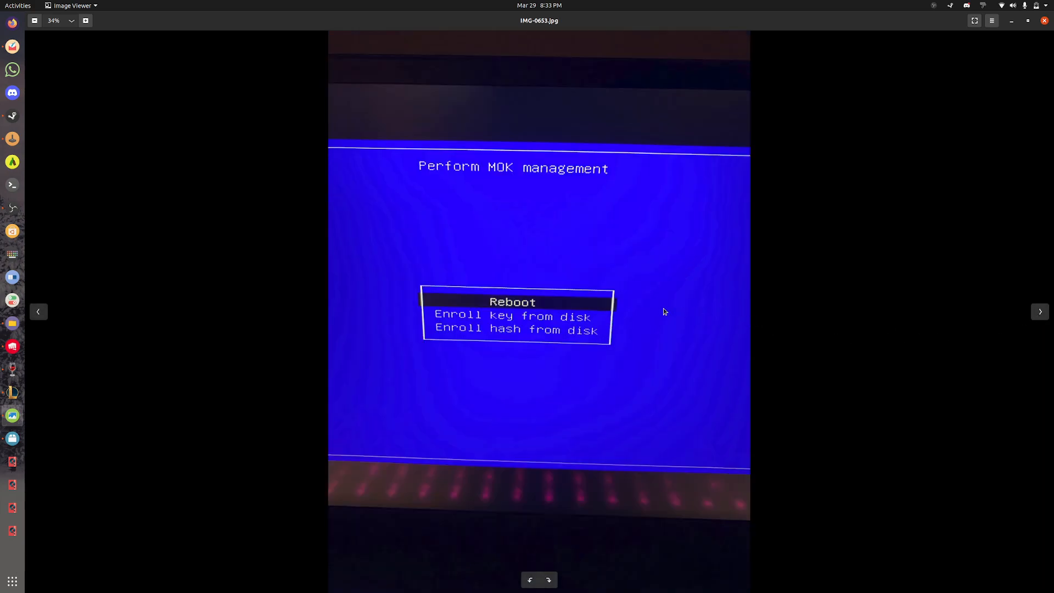
mouse_move(481, 365)
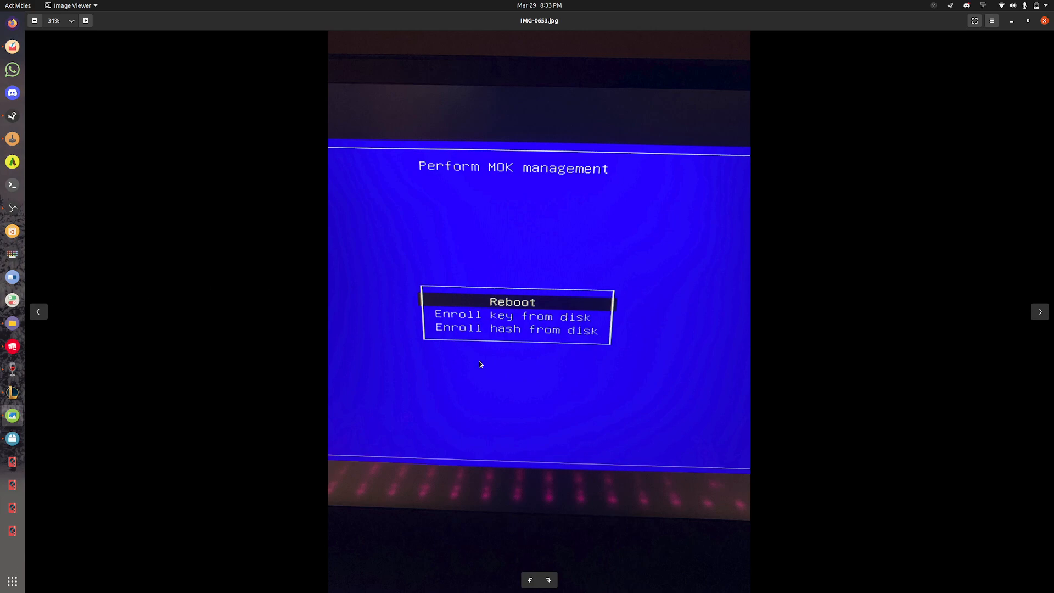
mouse_move(465, 356)
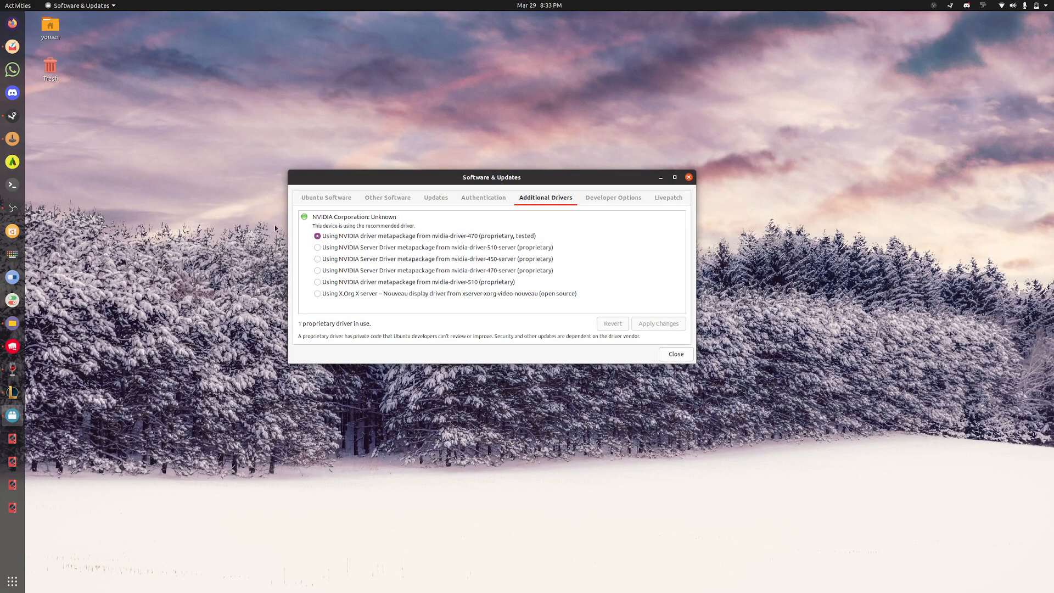
mouse_move(187, 204)
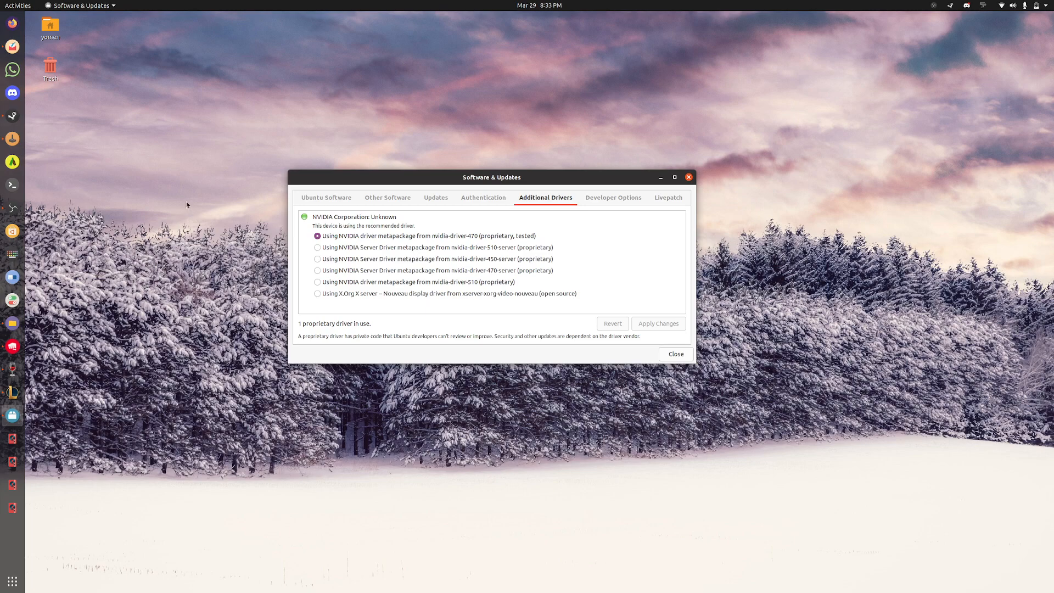
mouse_move(139, 178)
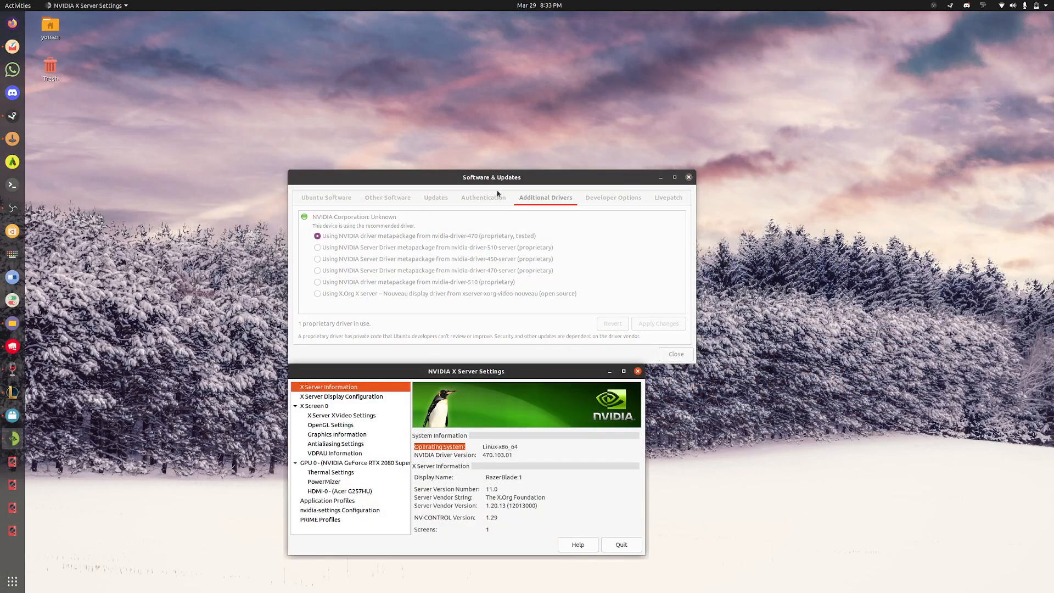
- Move the NVIDIA X Server Settings window up to show driver version 470.103.01
left_click_drag(466, 370, 642, 285)
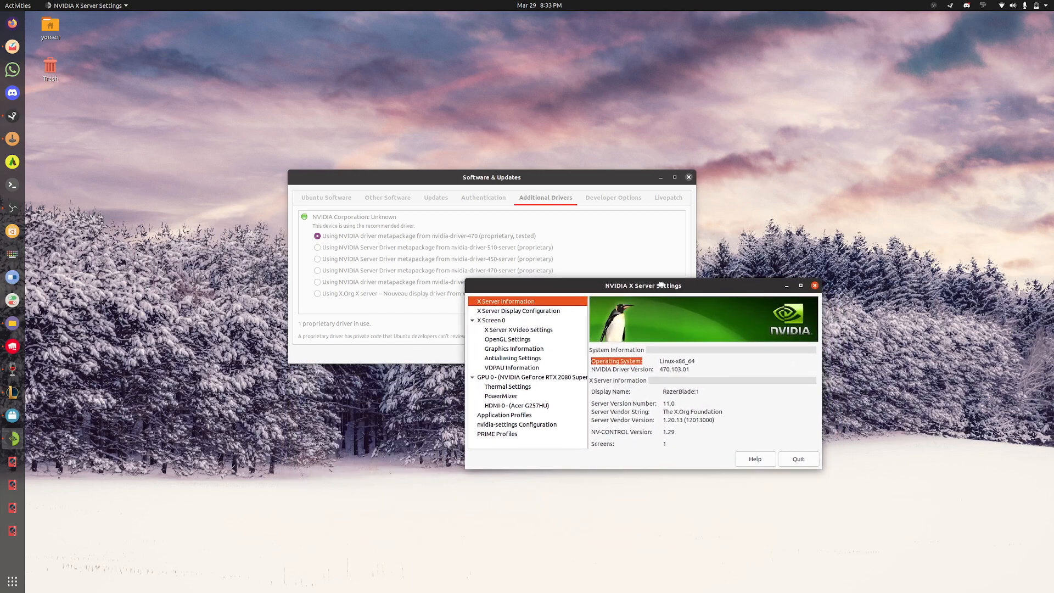
mouse_move(619, 283)
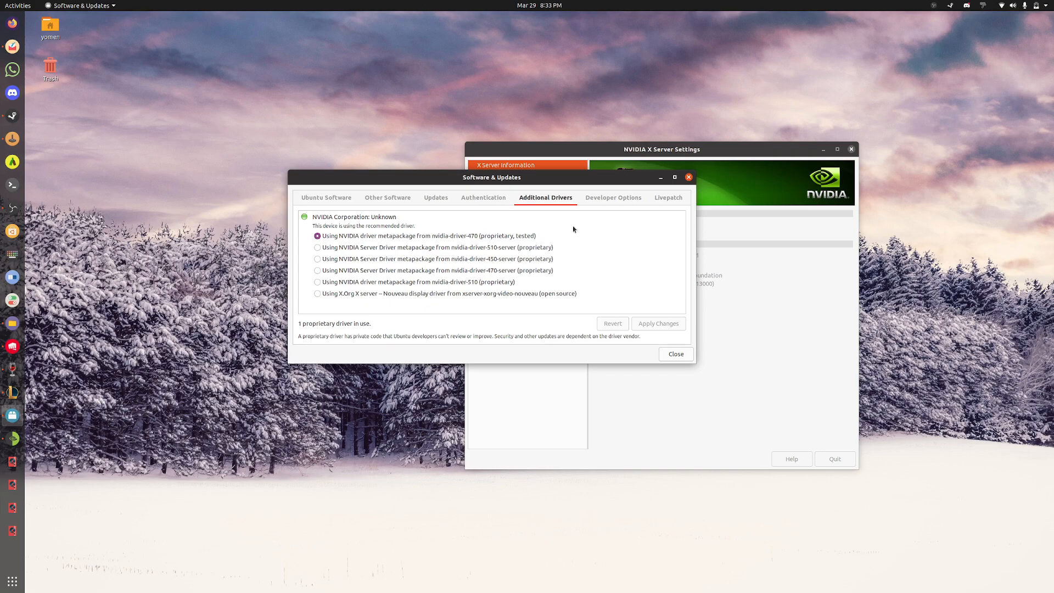
mouse_move(525, 238)
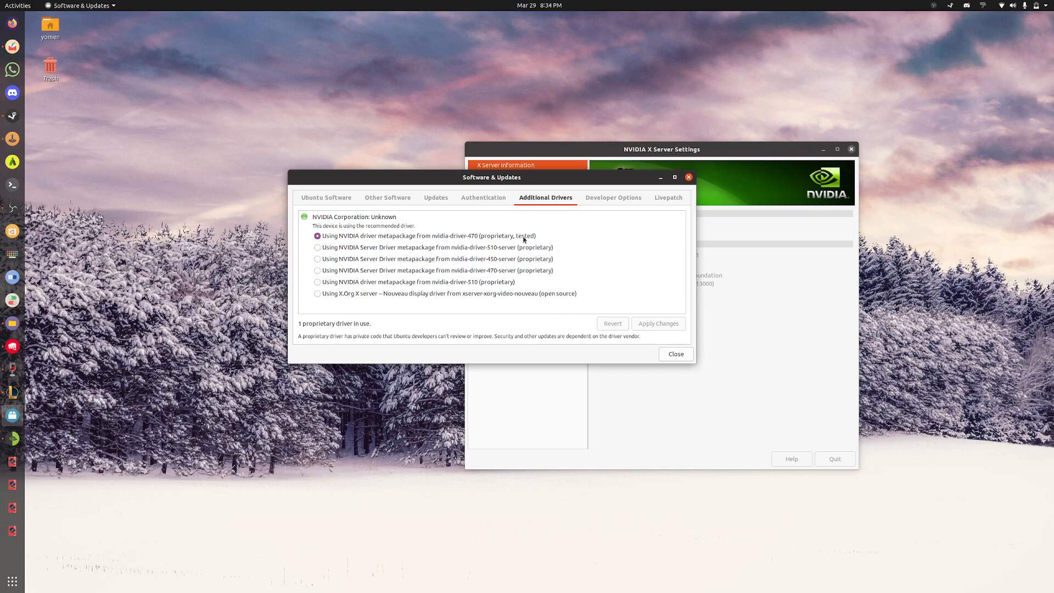
mouse_move(494, 225)
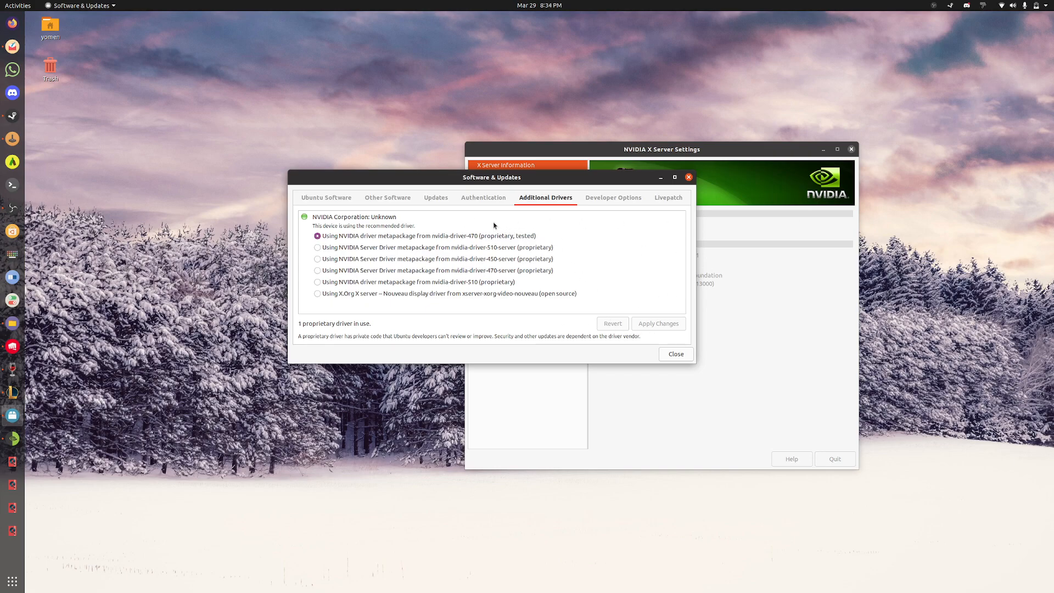
mouse_move(481, 215)
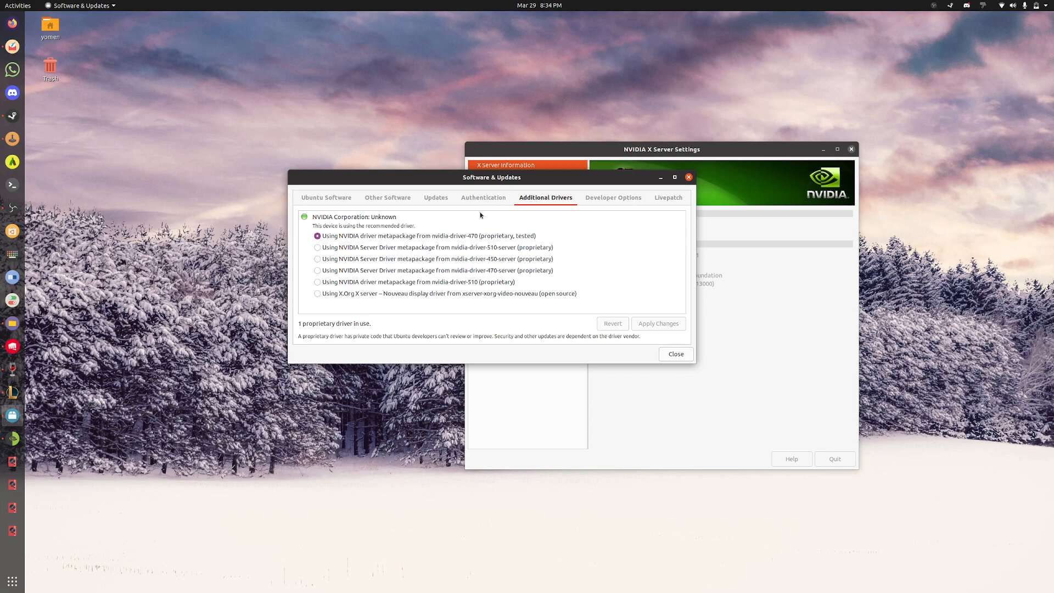
mouse_move(485, 242)
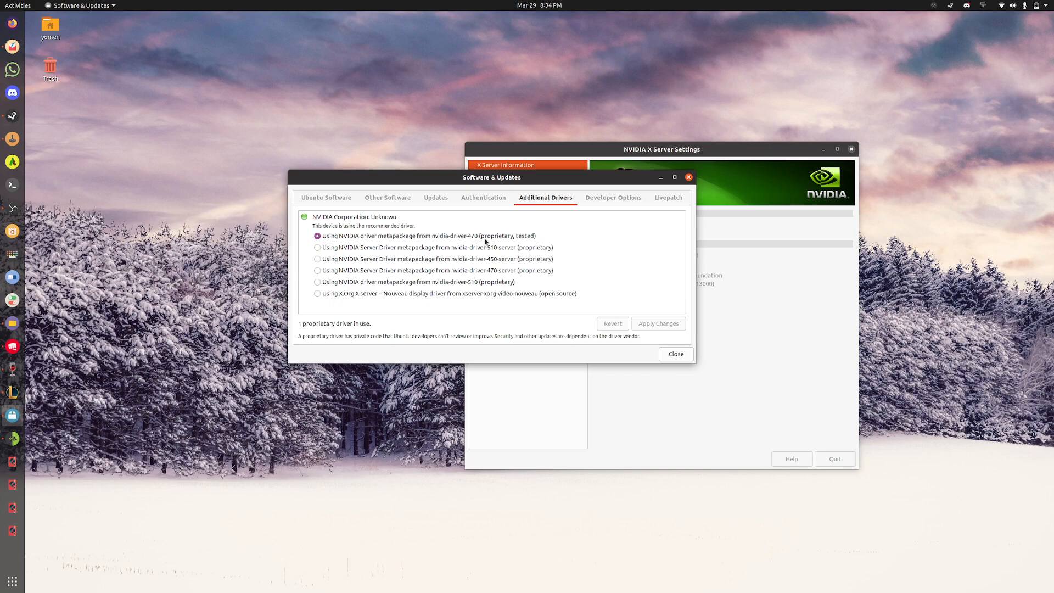
mouse_move(577, 246)
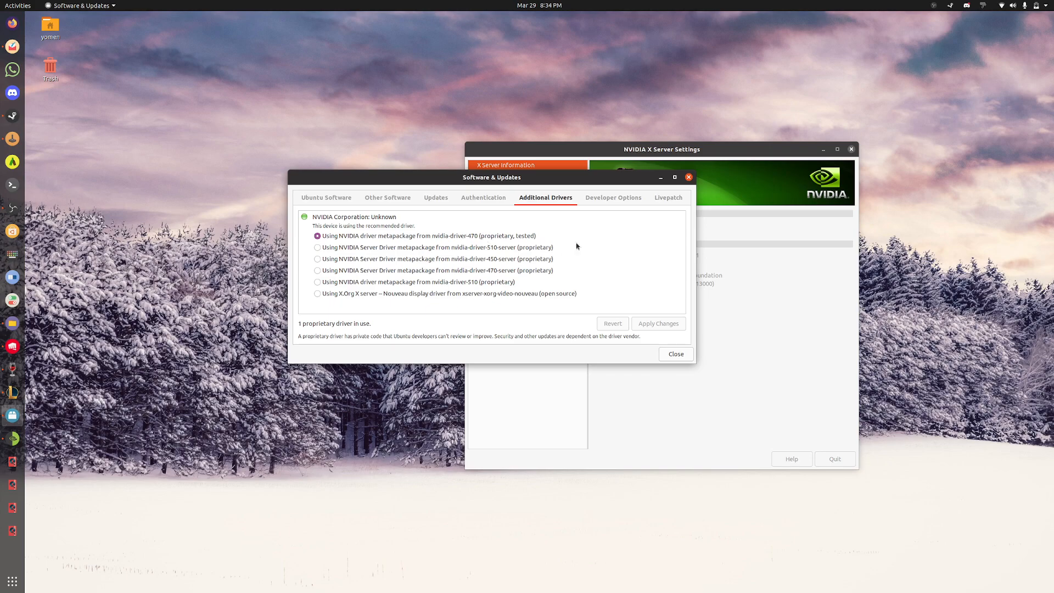
mouse_move(595, 222)
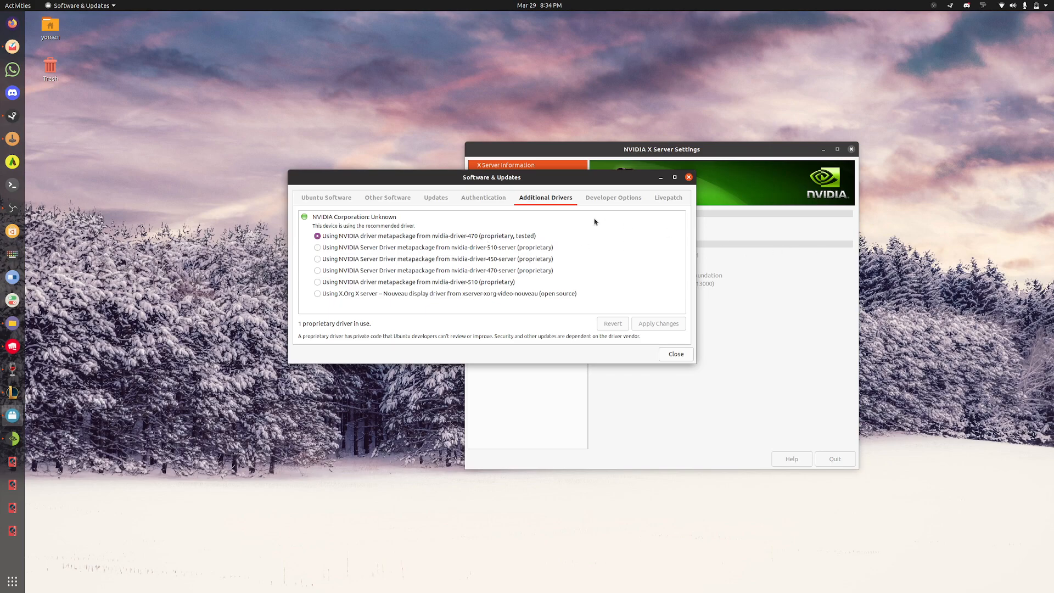
mouse_move(533, 248)
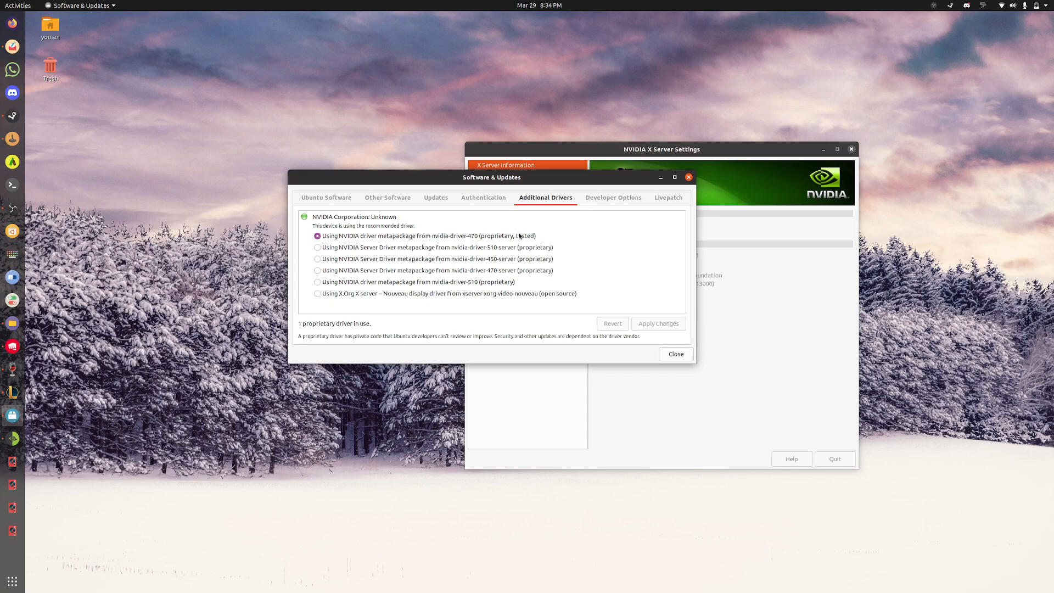
mouse_move(513, 230)
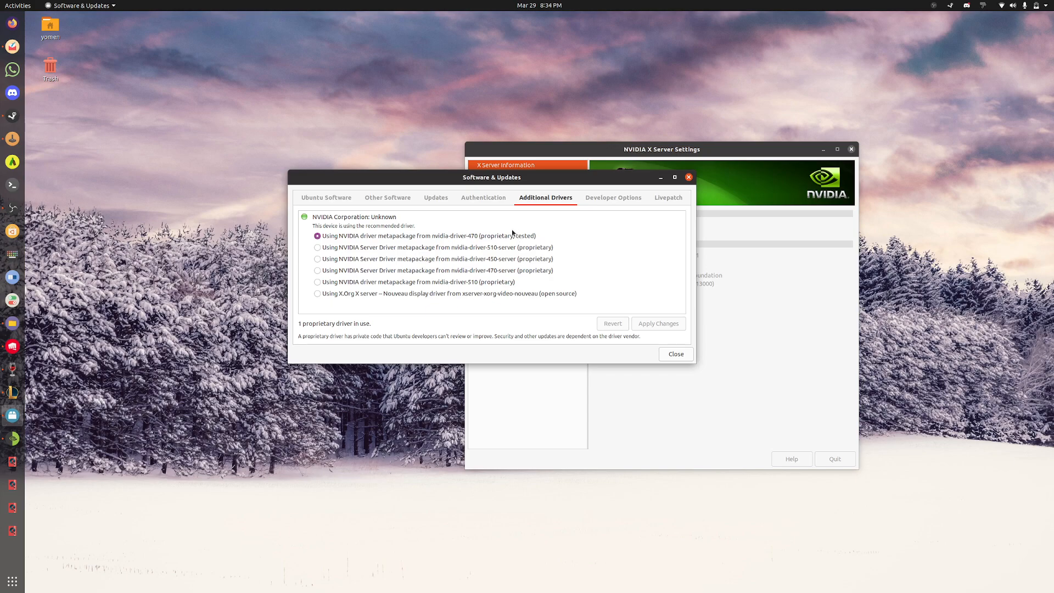